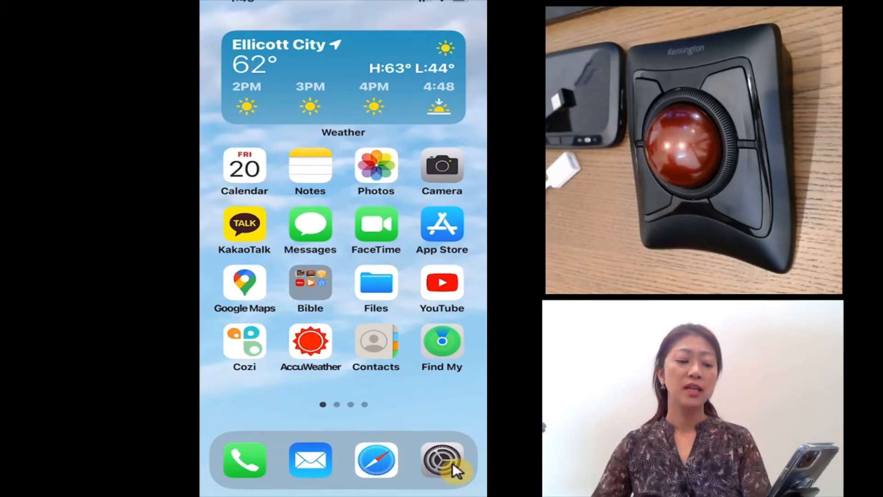
# Go to Settings > Accessibility and scroll to the Physical and Motor section
pyautogui.click(441, 459)
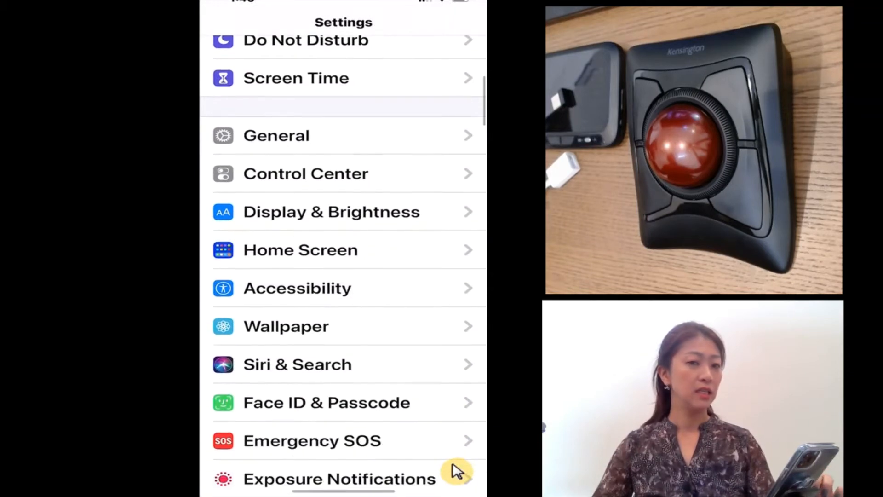
pyautogui.moveTo(343, 297)
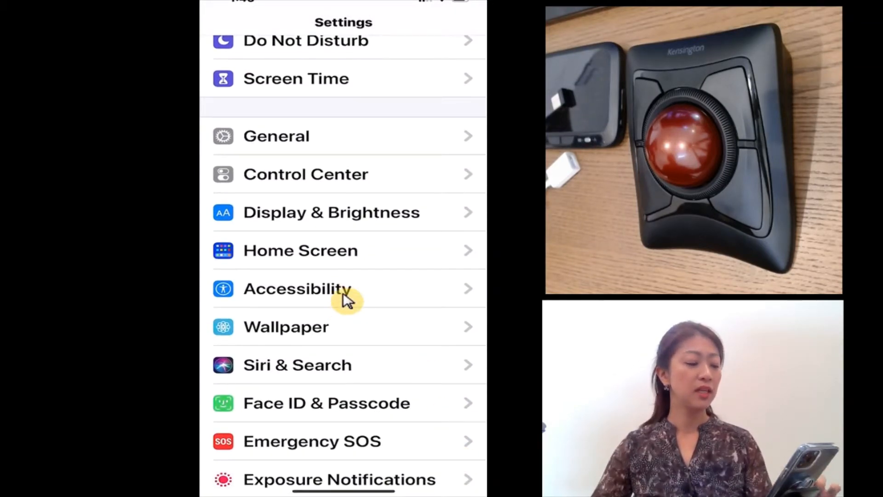
pyautogui.click(297, 287)
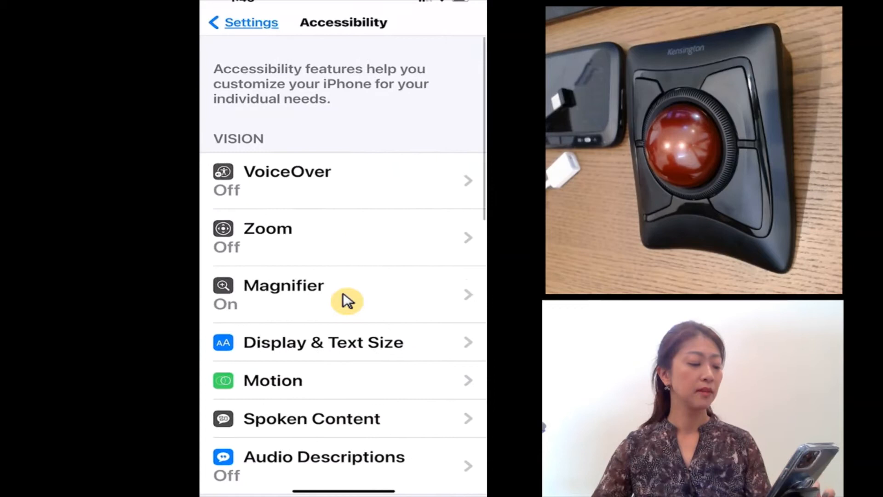
pyautogui.scroll(-3)
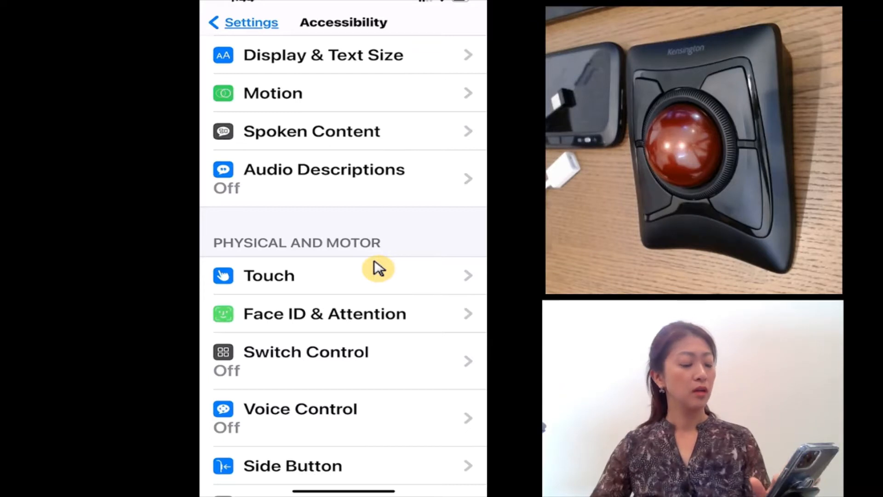
pyautogui.moveTo(363, 290)
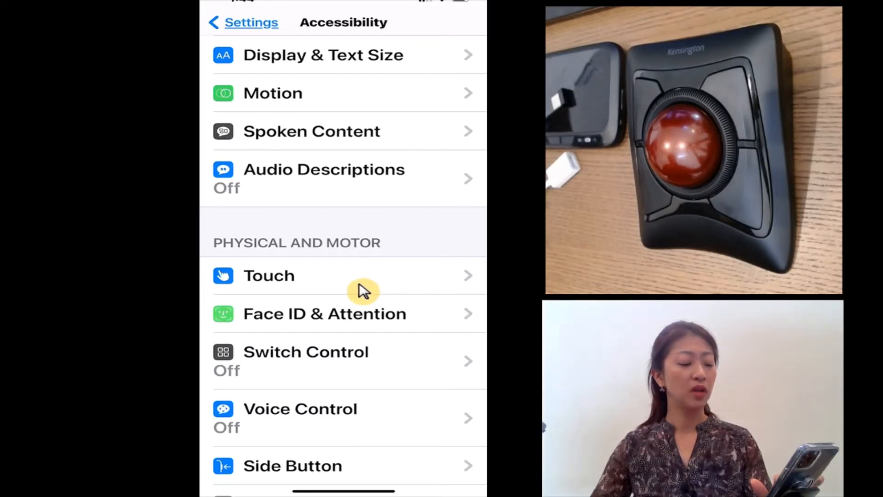
# Enter the Touch settings under Physical and Motor, where AssistiveTouch shows Off
pyautogui.click(269, 275)
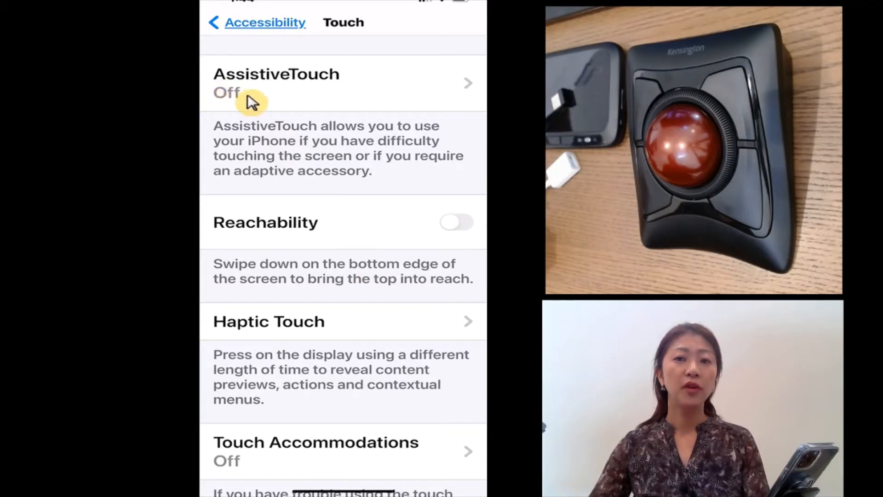
pyautogui.moveTo(295, 183)
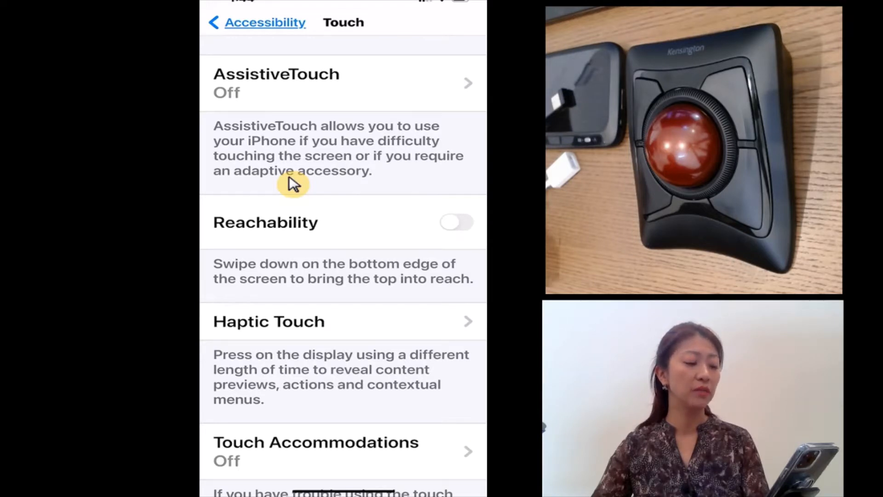
pyautogui.moveTo(331, 103)
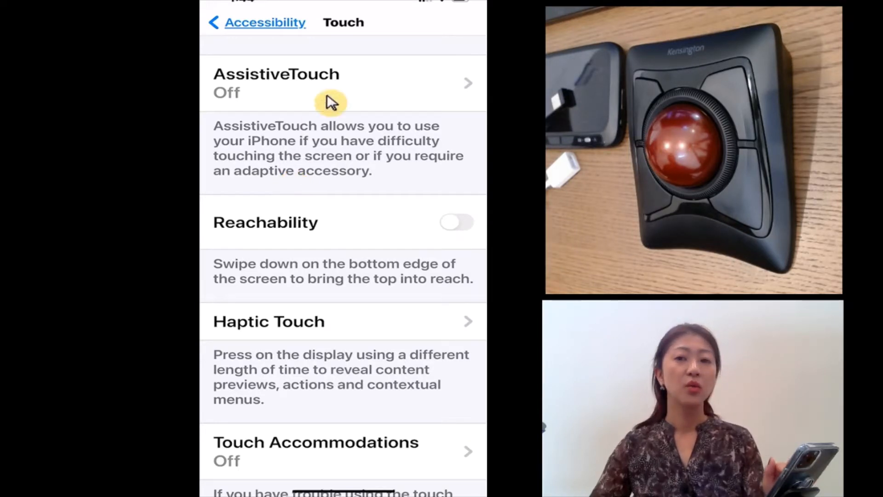
pyautogui.moveTo(332, 90)
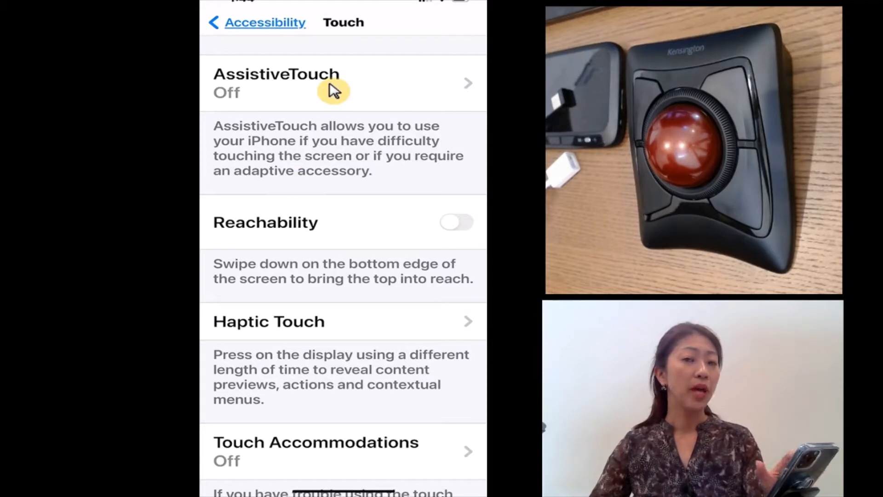
# Switch AssistiveTouch on and move its floating button to the bottom of the screen
pyautogui.click(276, 82)
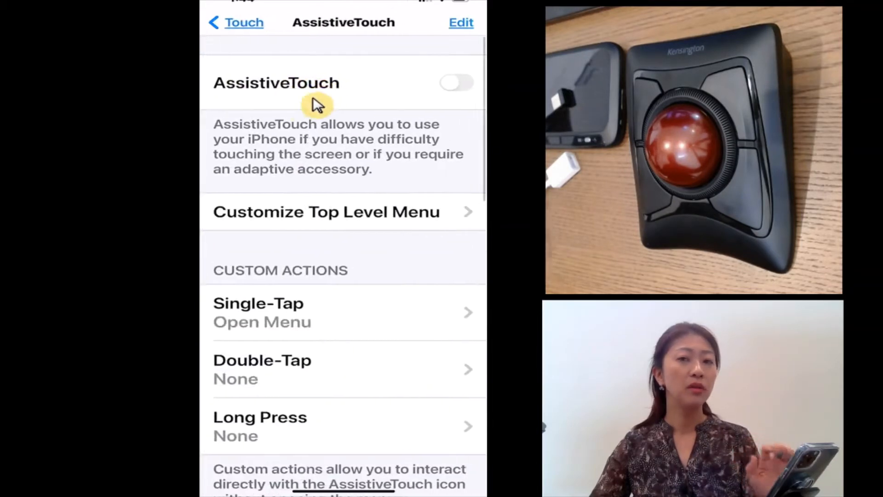
pyautogui.moveTo(301, 131)
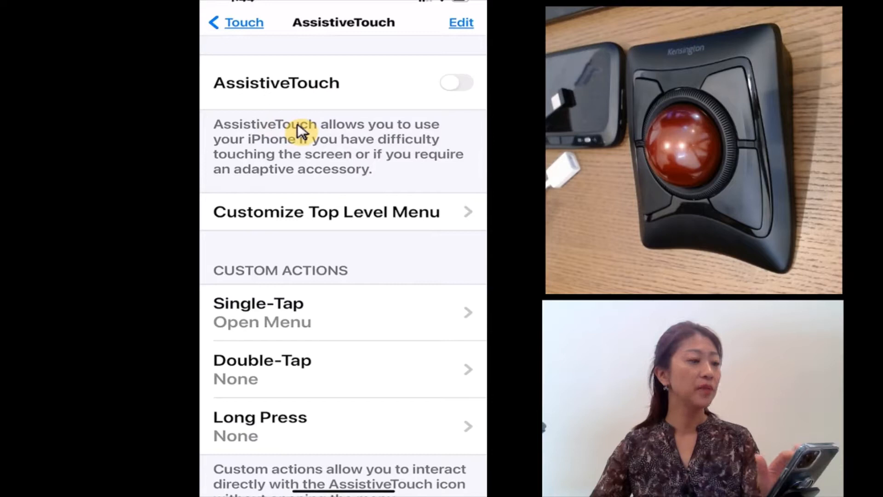
pyautogui.moveTo(456, 109)
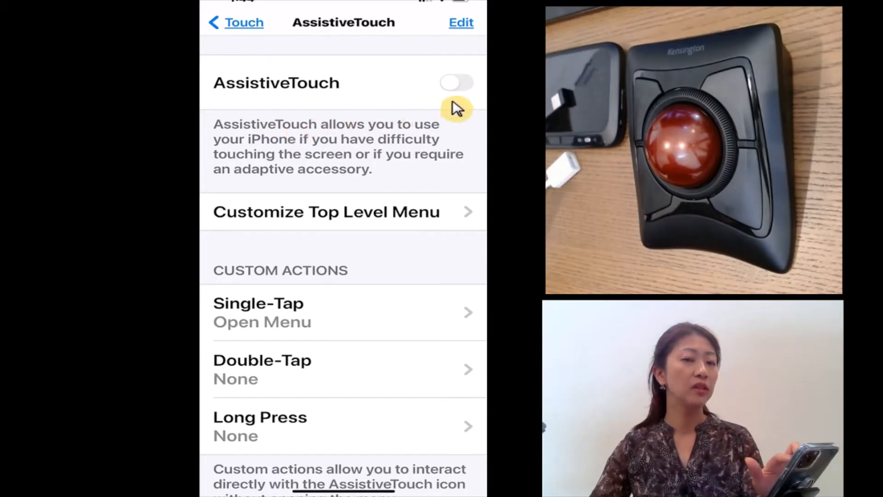
pyautogui.click(456, 82)
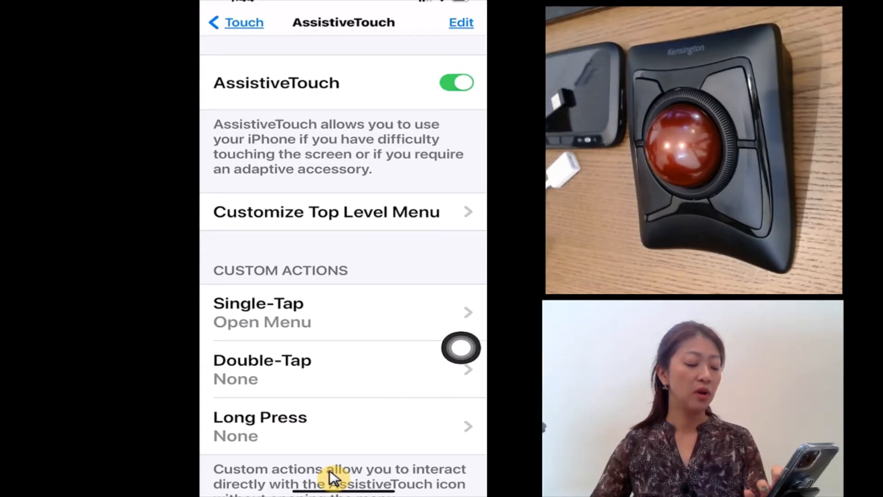
pyautogui.moveTo(461, 409)
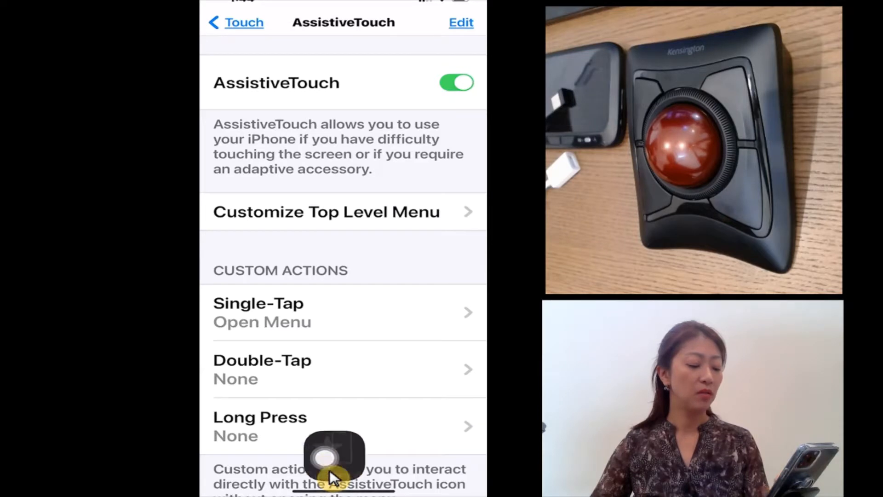
pyautogui.click(334, 455)
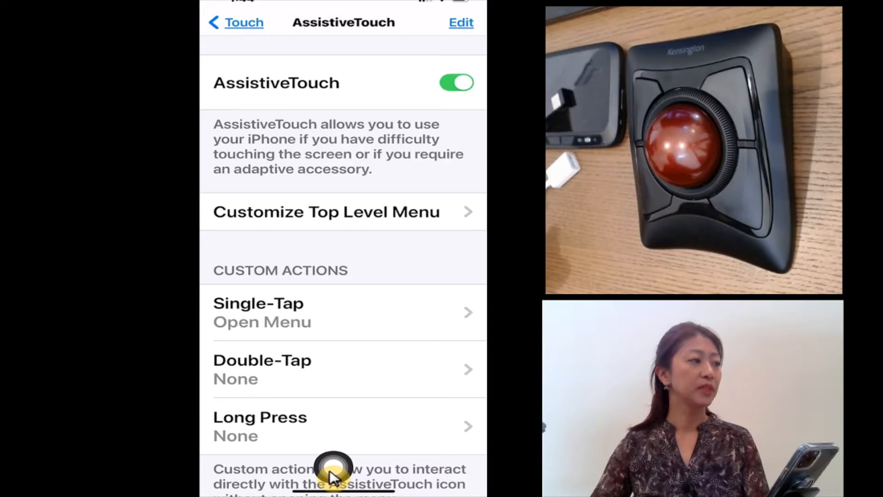
pyautogui.scroll(-3)
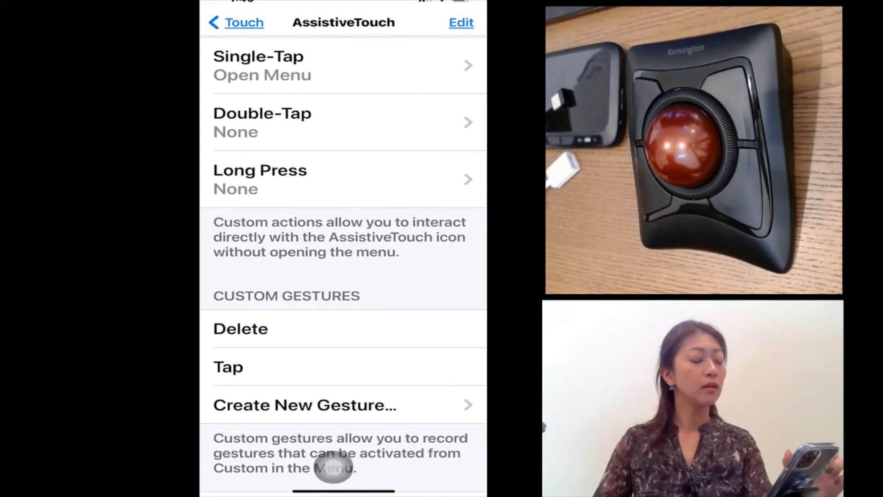
pyautogui.scroll(-3)
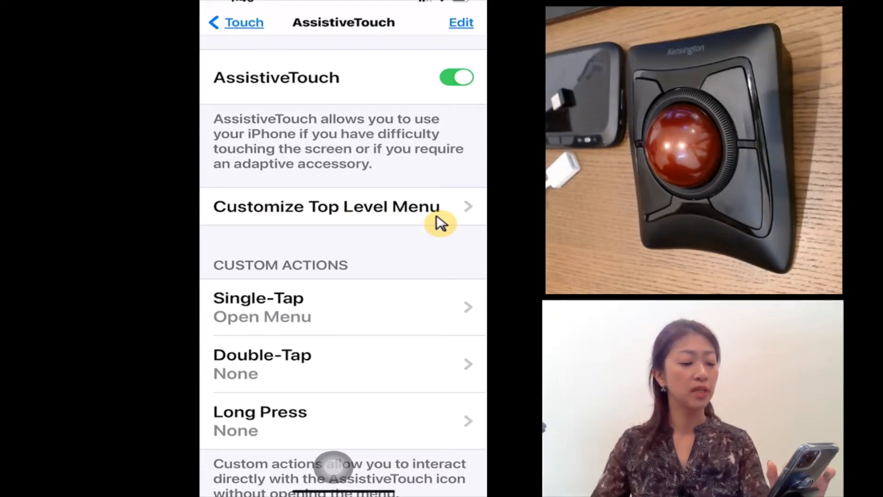
# In Customize Top Level Menu, reduce the AssistiveTouch menu down to three icons
pyautogui.click(326, 206)
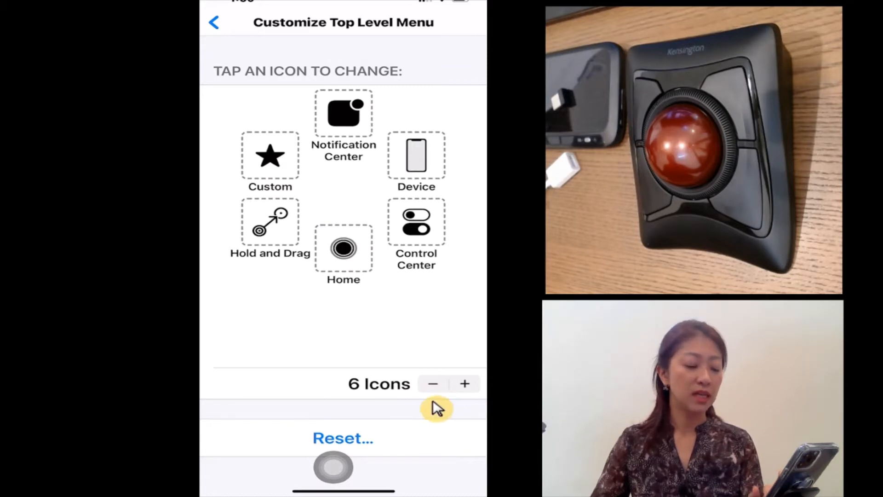
pyautogui.click(432, 384)
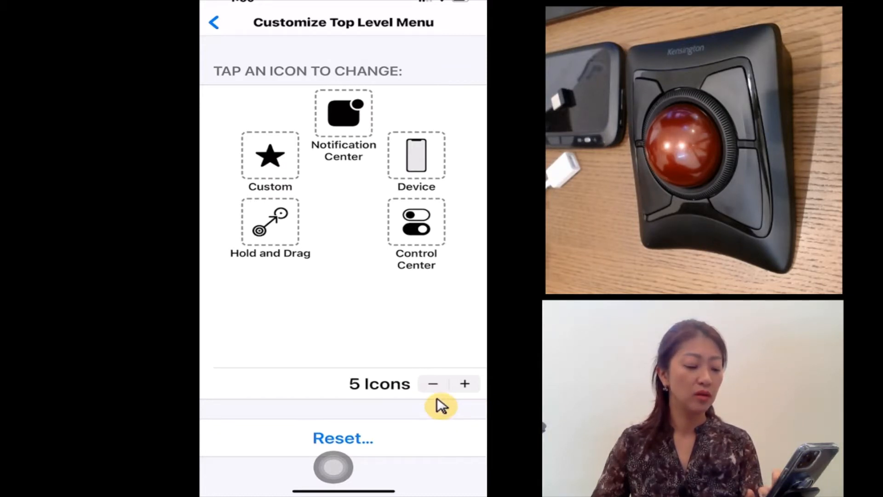
pyautogui.click(433, 383)
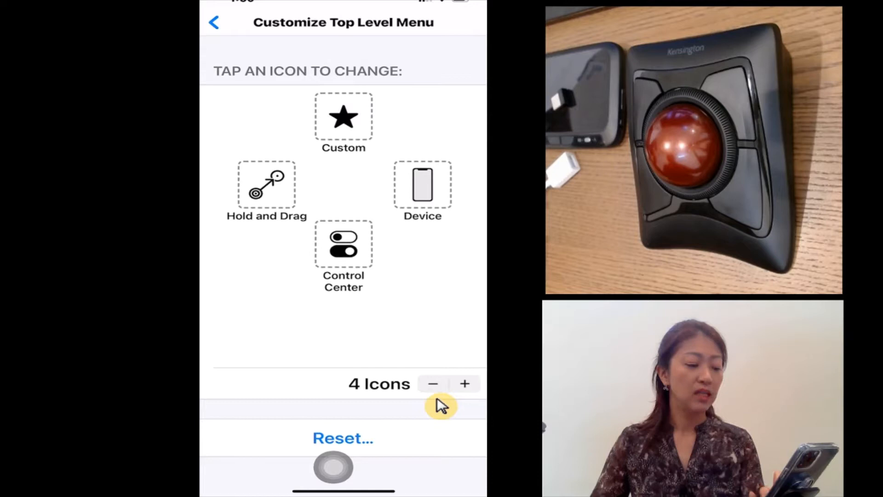
pyautogui.click(432, 384)
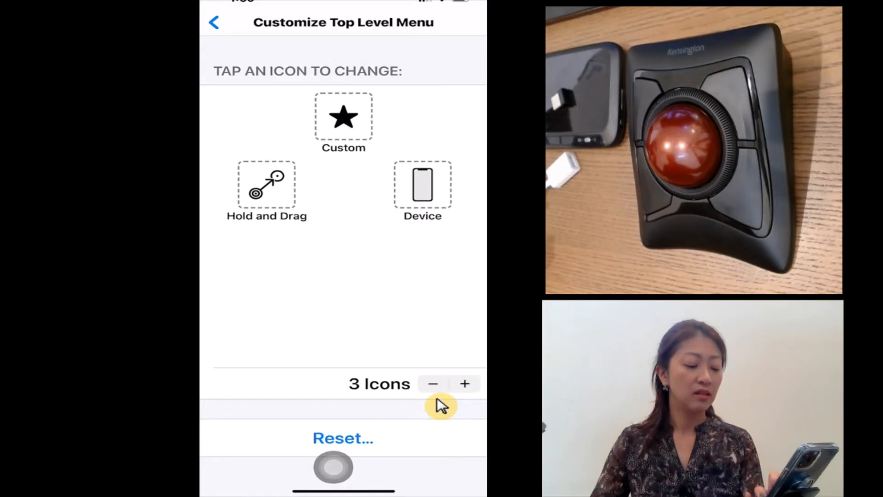
# Add empty icon slots back, raising the top-level menu to six icons
pyautogui.click(464, 384)
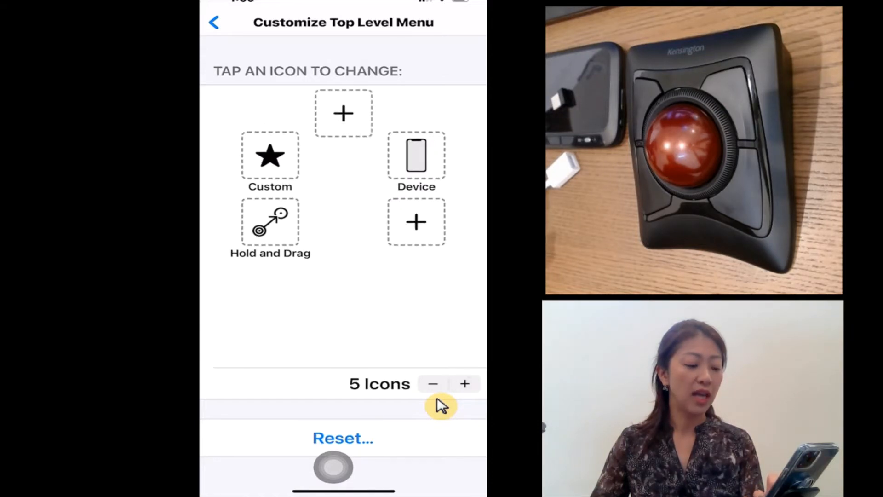
pyautogui.click(463, 384)
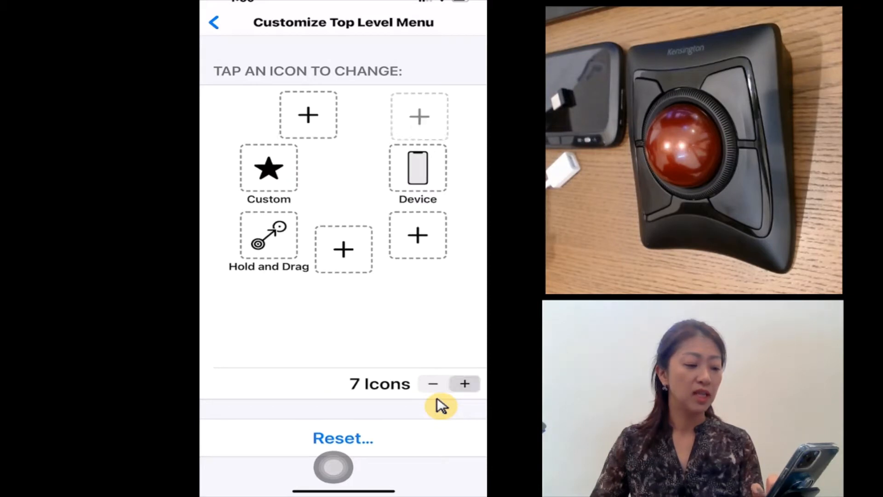
pyautogui.click(464, 383)
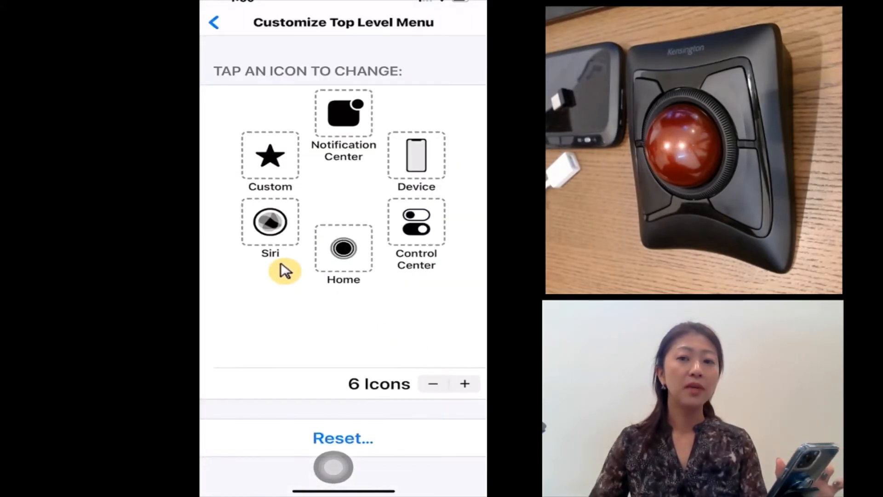
pyautogui.moveTo(281, 284)
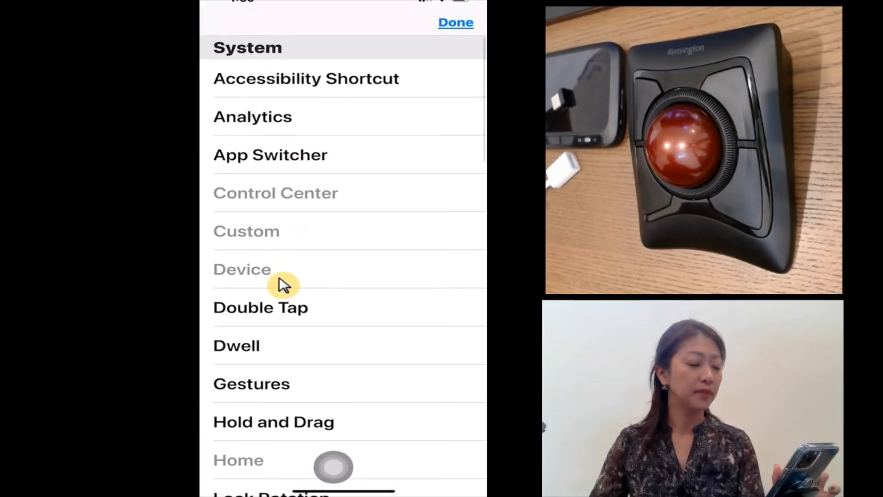
pyautogui.moveTo(388, 280)
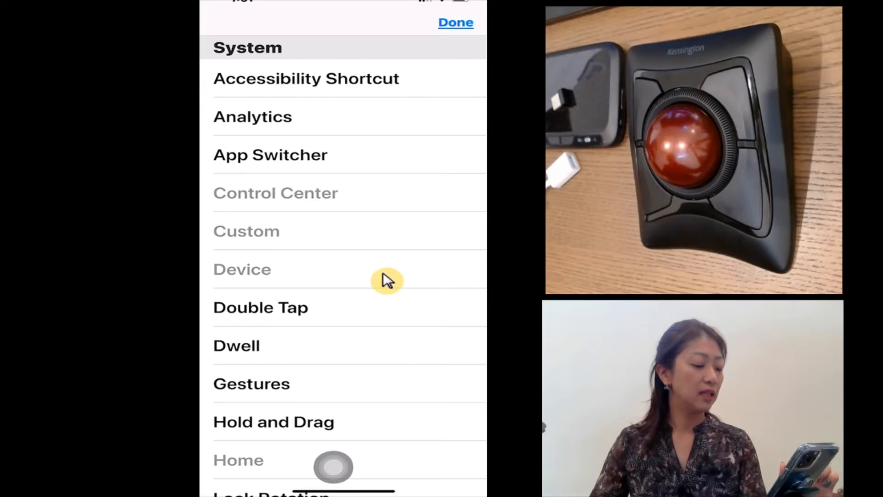
# Choose Hold and Drag as the action for the selected top-level menu slot
pyautogui.scroll(-3)
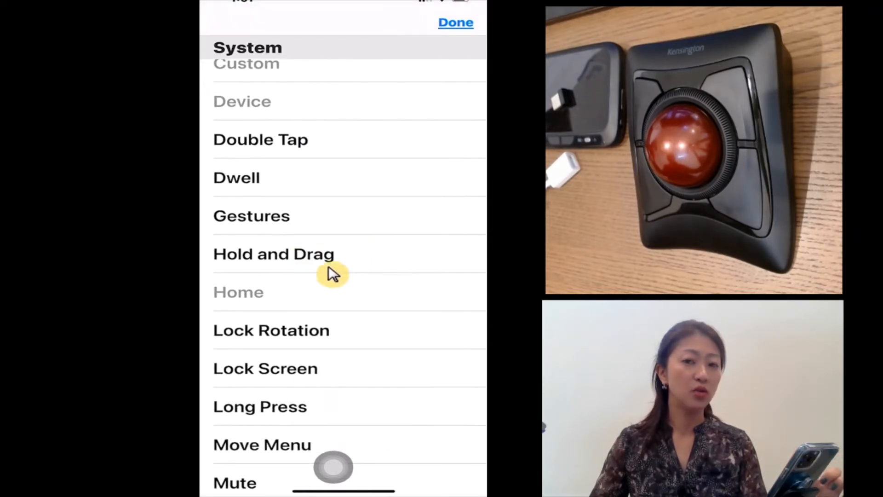
pyautogui.click(274, 254)
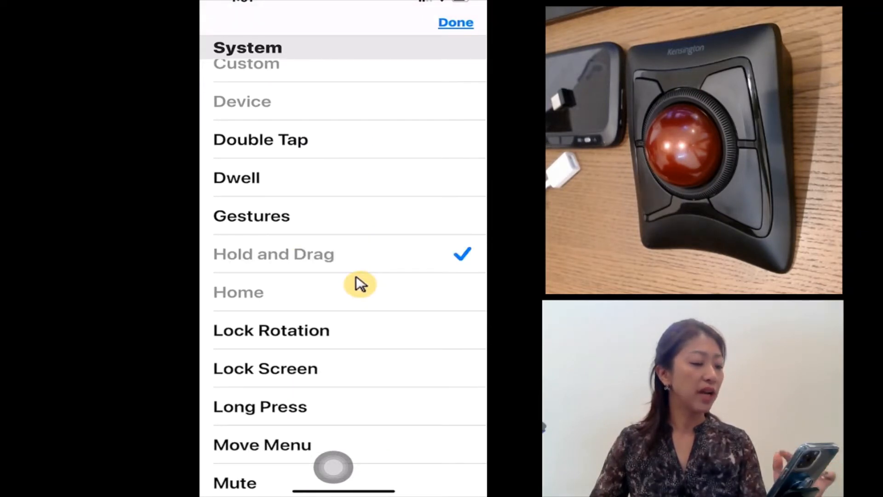
pyautogui.moveTo(475, 31)
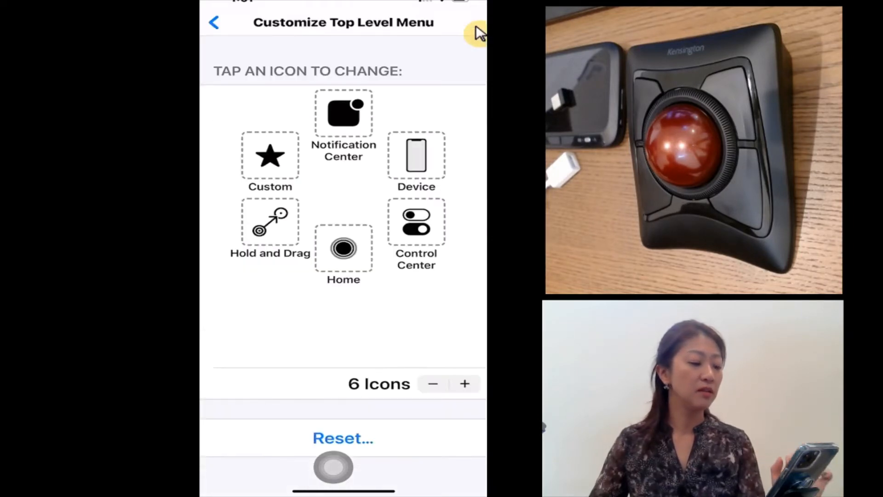
pyautogui.moveTo(217, 231)
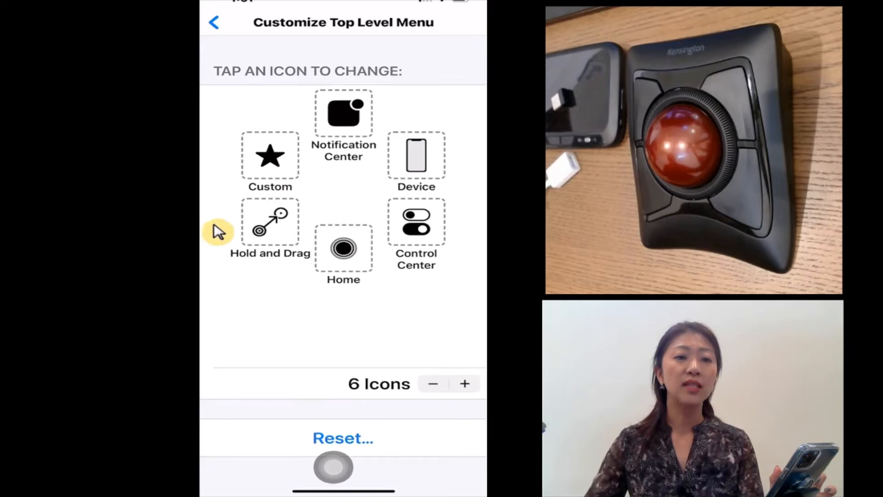
pyautogui.moveTo(260, 285)
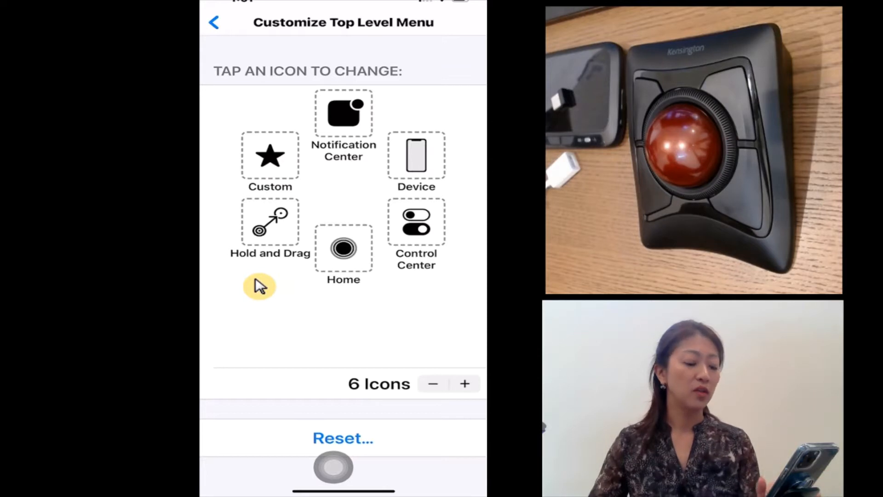
pyautogui.moveTo(355, 493)
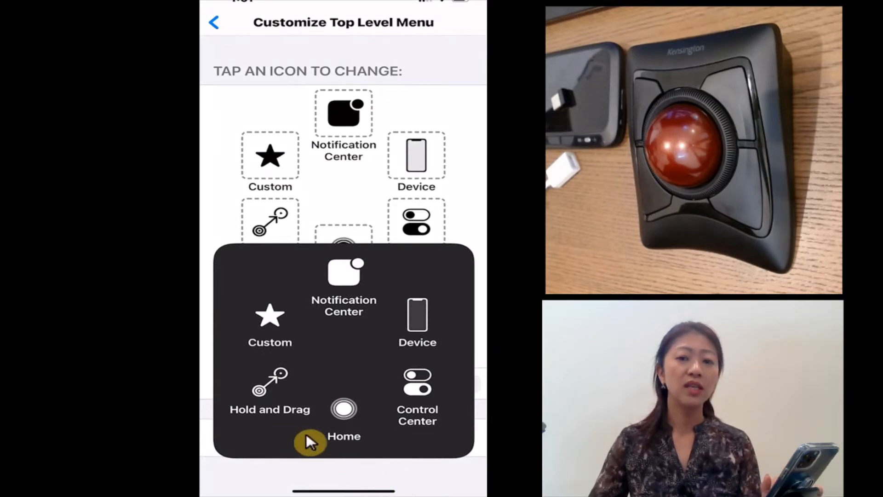
pyautogui.moveTo(262, 422)
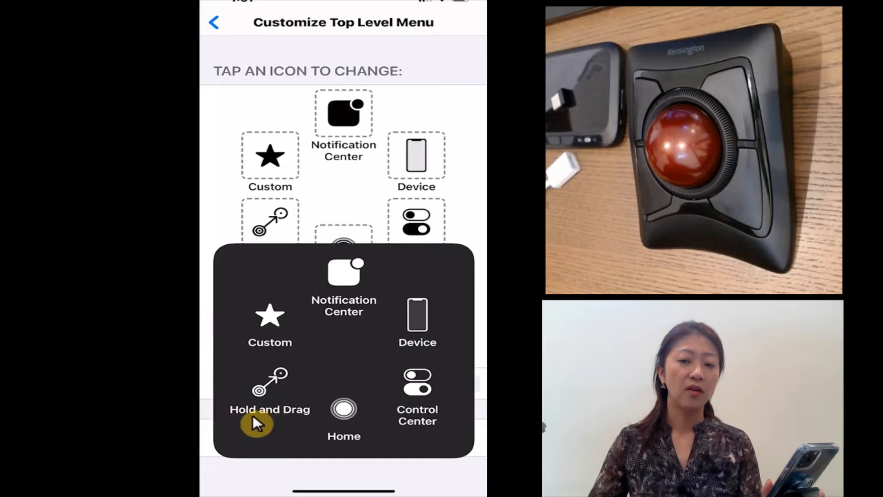
pyautogui.moveTo(292, 441)
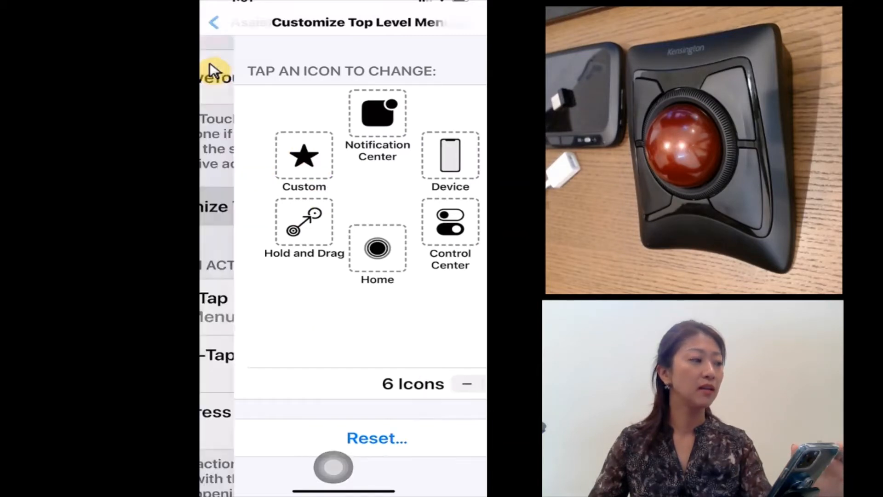
# Return to the AssistiveTouch page and scroll past Custom Gestures to Idle Opacity
pyautogui.click(233, 22)
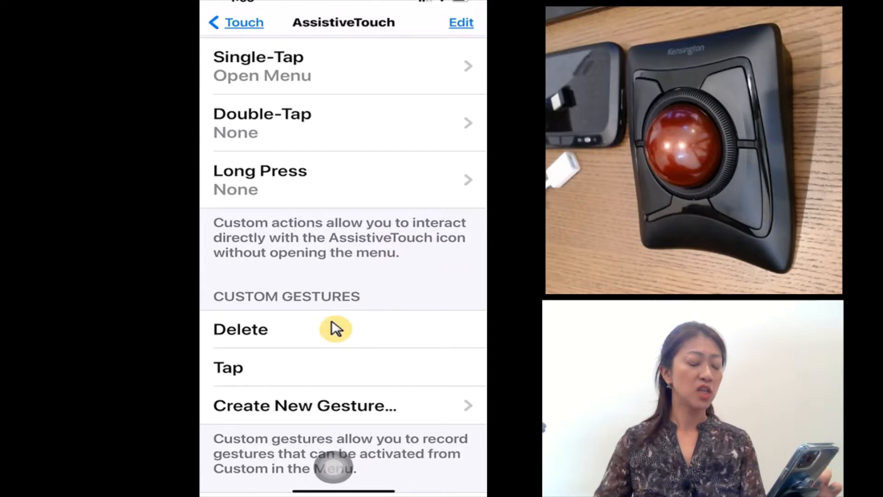
pyautogui.moveTo(381, 340)
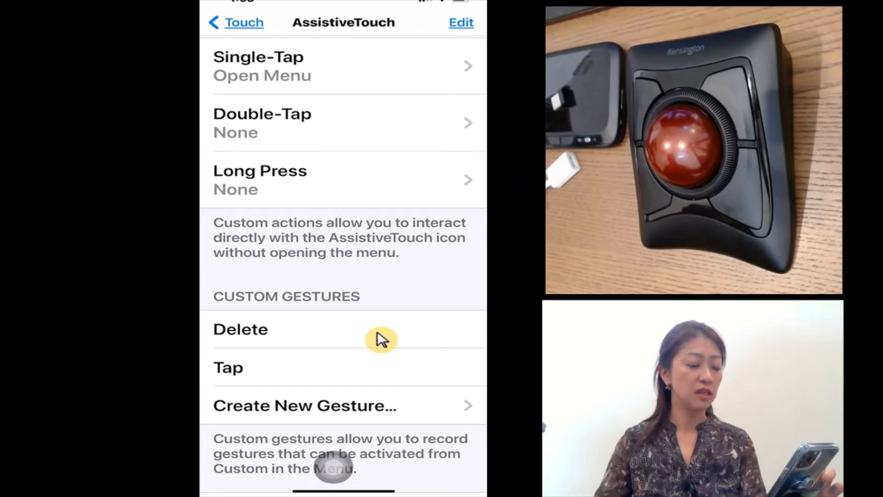
pyautogui.scroll(-3)
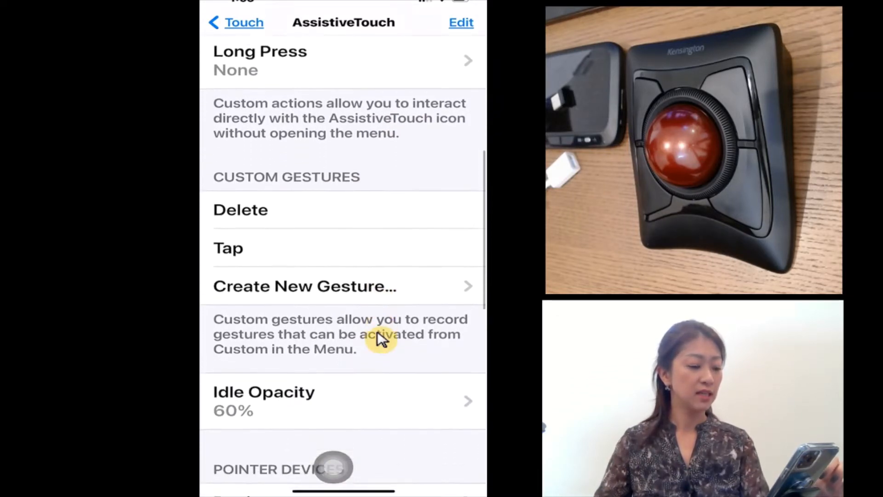
pyautogui.scroll(-3)
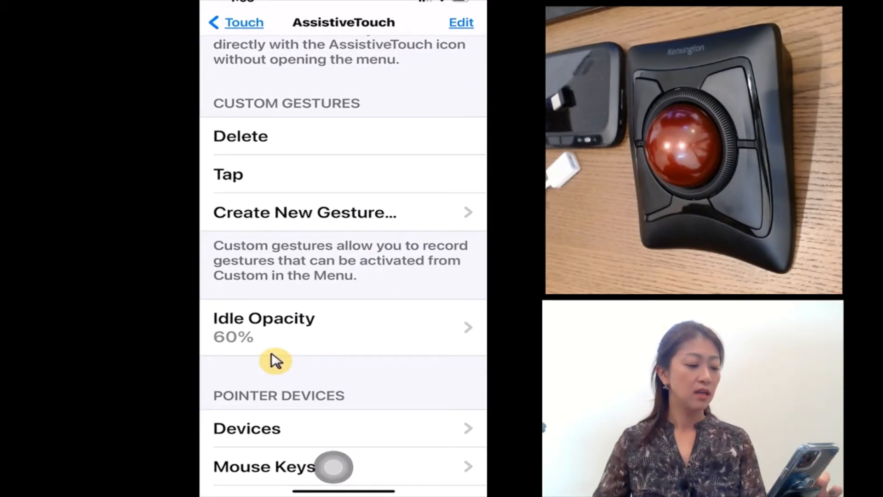
# Try Idle Opacity at 15%, 90%, 100% and 73%, then leave it at 60%
pyautogui.click(264, 327)
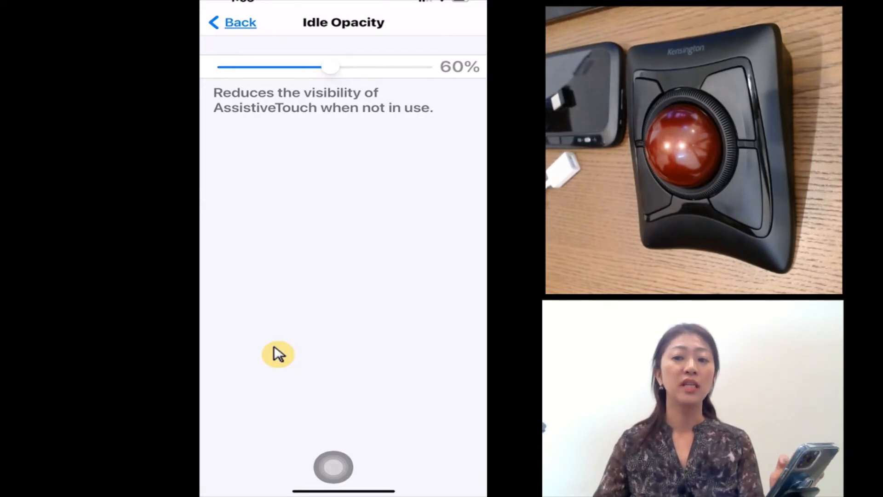
pyautogui.moveTo(315, 112)
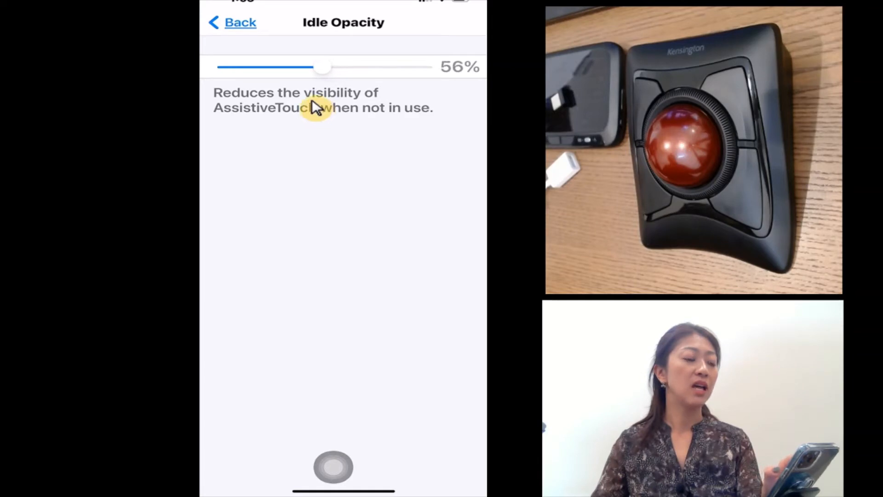
pyautogui.moveTo(322, 66); pyautogui.dragTo(225, 66)
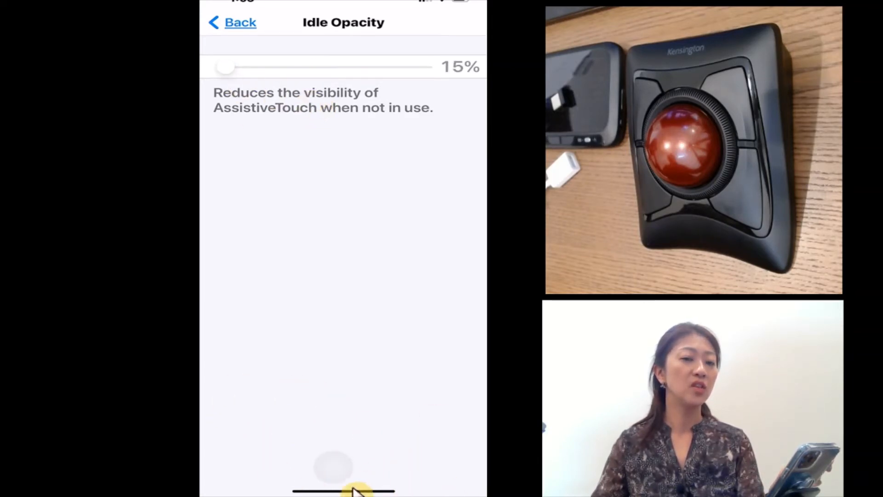
pyautogui.moveTo(458, 440)
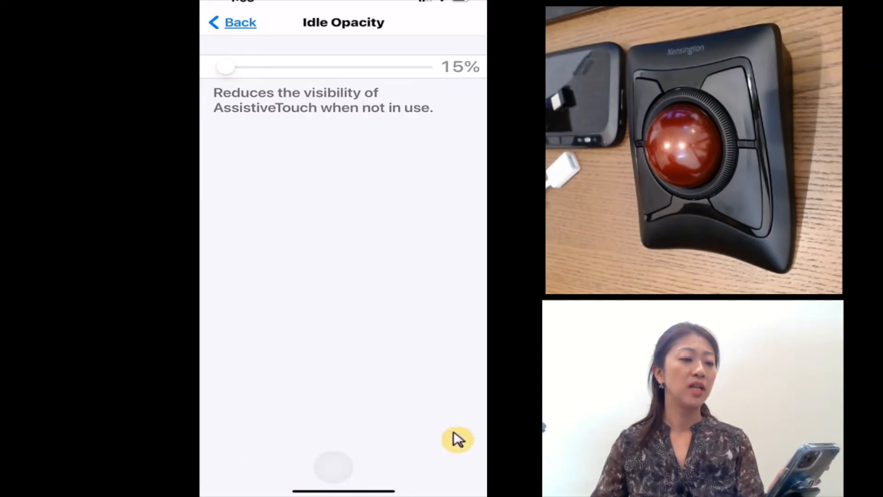
pyautogui.moveTo(225, 66); pyautogui.dragTo(400, 66)
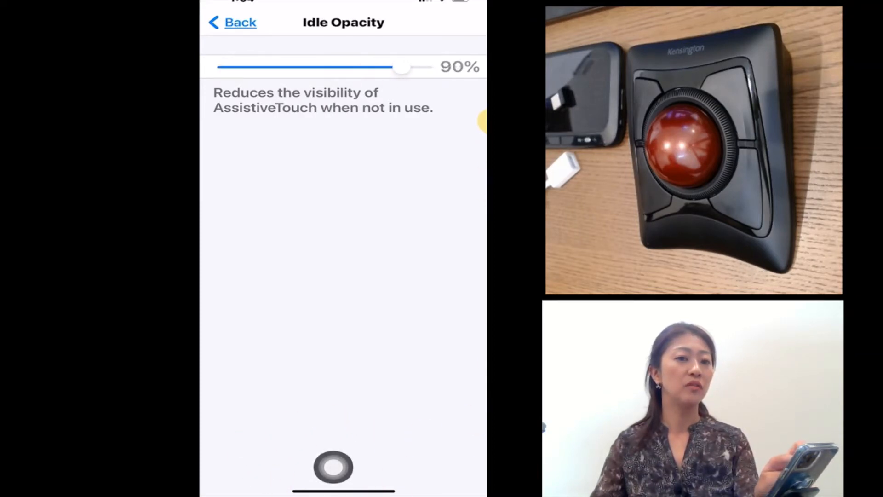
pyautogui.moveTo(401, 66); pyautogui.dragTo(414, 66)
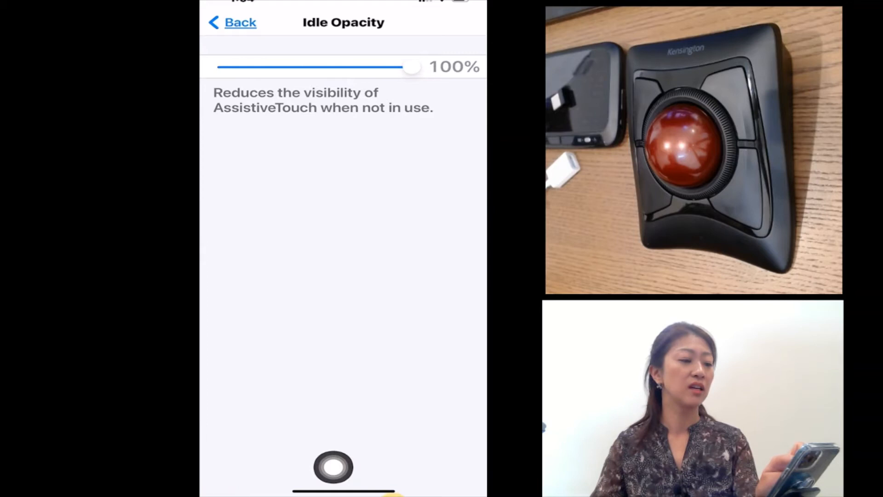
pyautogui.moveTo(411, 66); pyautogui.dragTo(361, 66)
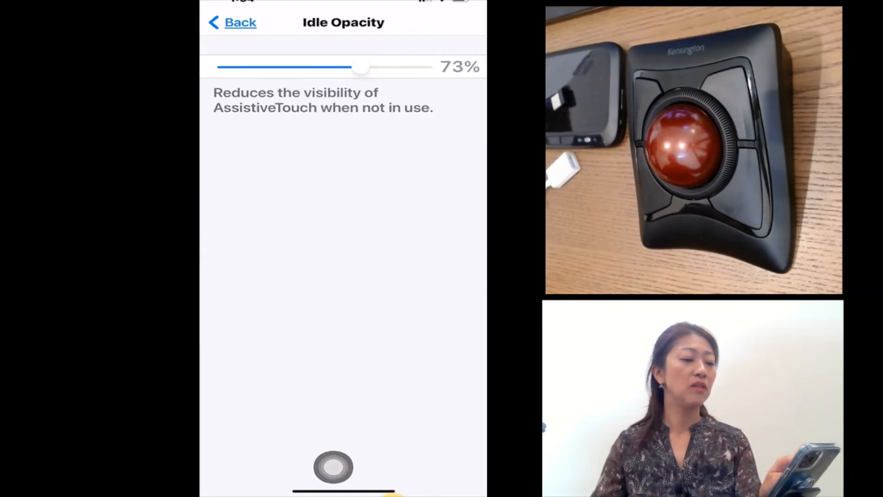
pyautogui.moveTo(360, 67); pyautogui.dragTo(332, 67)
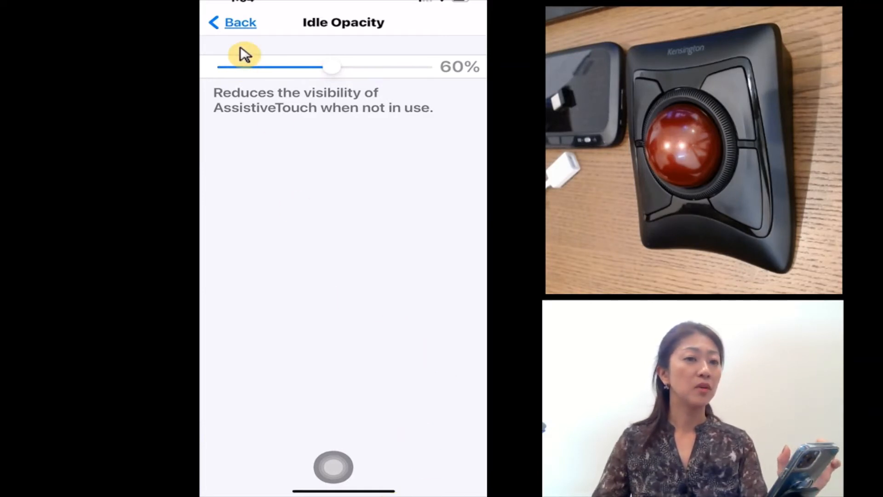
# Return to the AssistiveTouch page and scroll to the Pointer Devices section
pyautogui.click(232, 22)
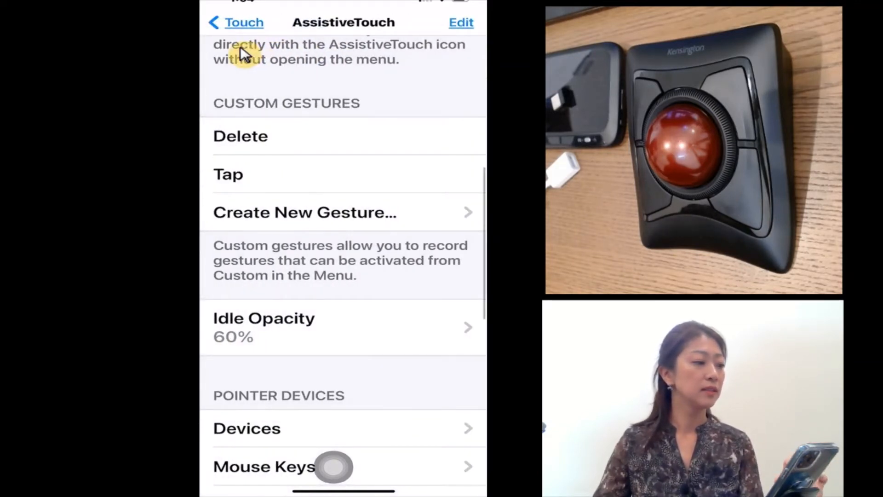
pyautogui.scroll(-3)
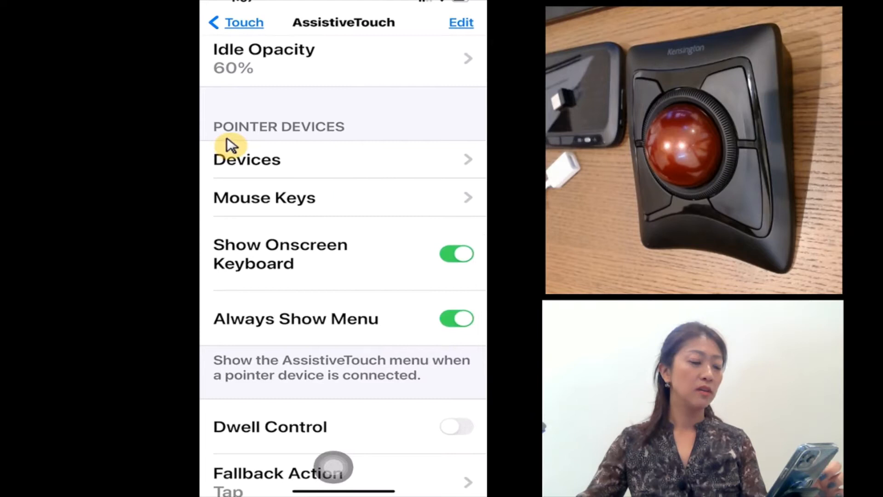
pyautogui.moveTo(343, 151)
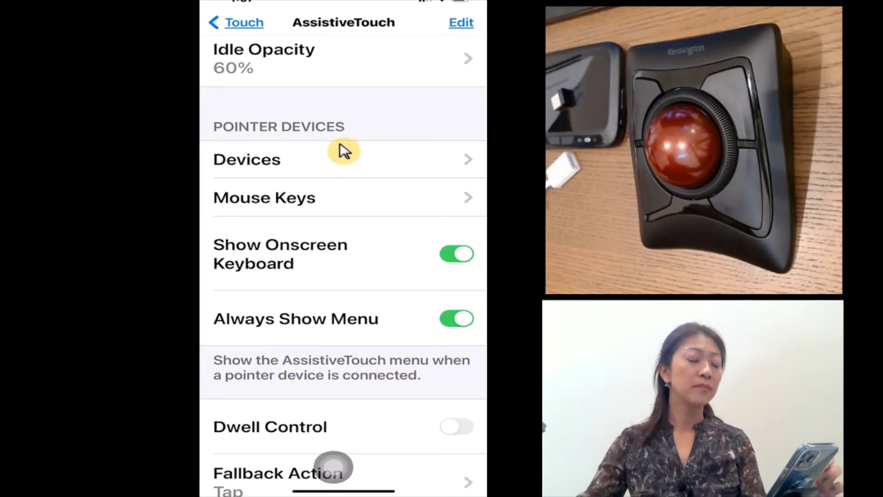
pyautogui.moveTo(335, 172)
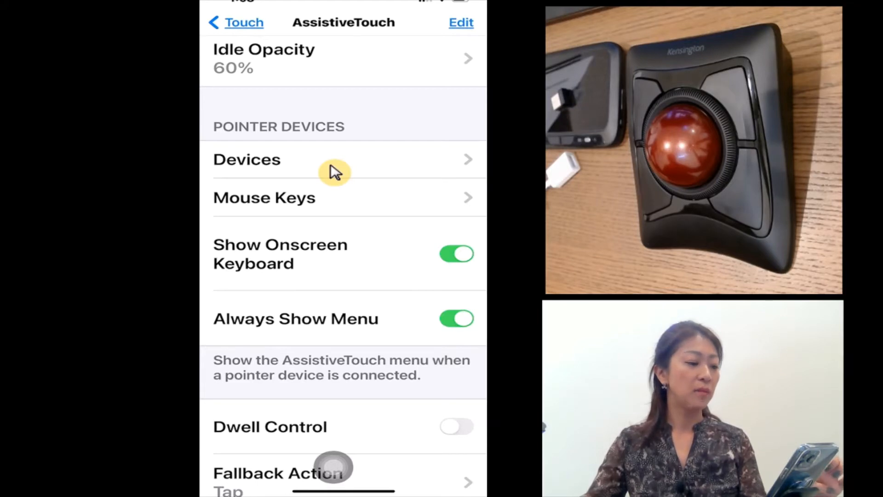
# Browse Devices and Bluetooth Devices to confirm the Expert Wireless TB trackball is connected
pyautogui.click(246, 159)
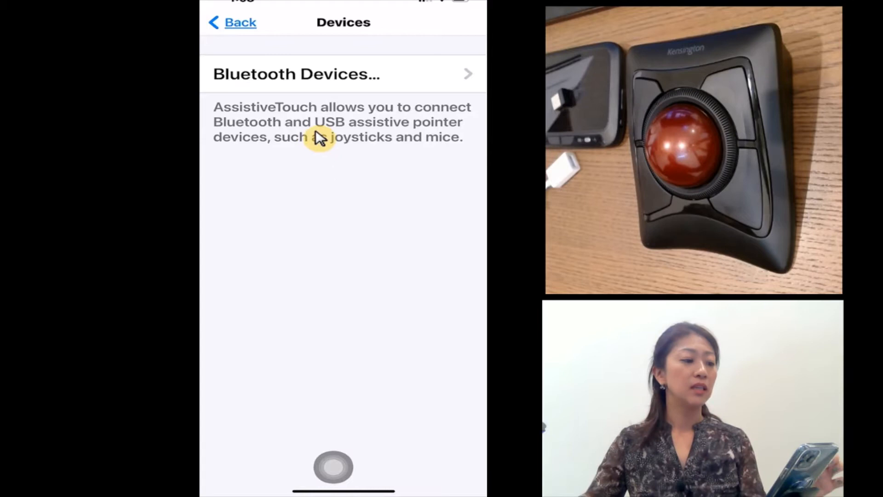
pyautogui.moveTo(386, 142)
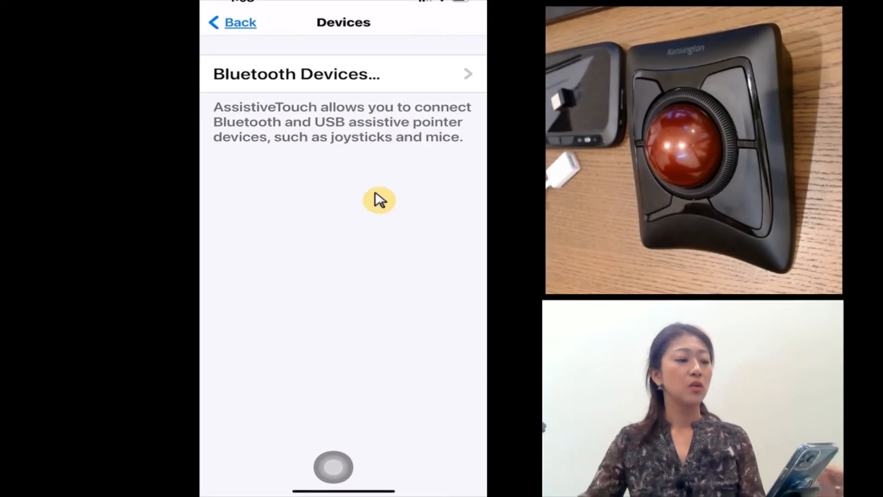
pyautogui.moveTo(411, 79)
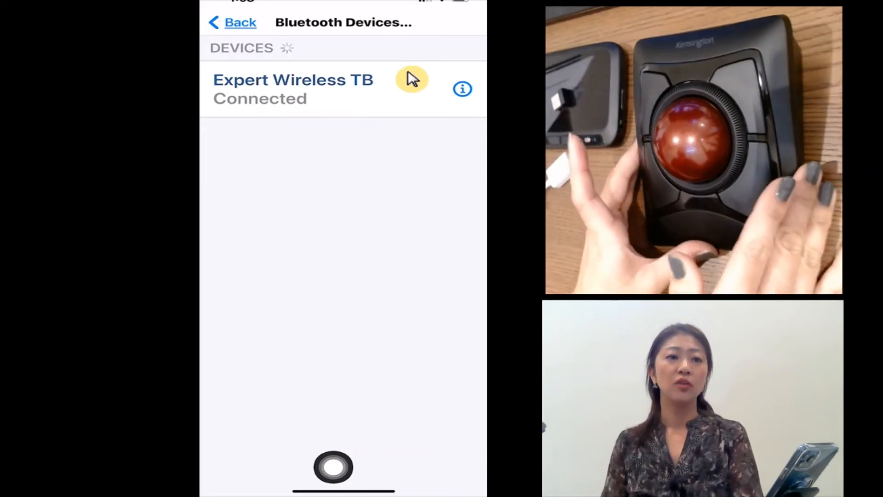
pyautogui.moveTo(321, 137)
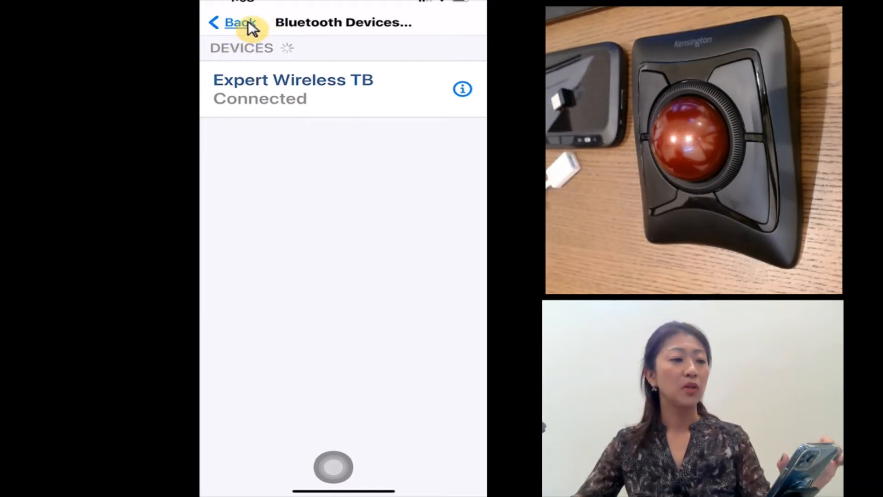
pyautogui.click(233, 22)
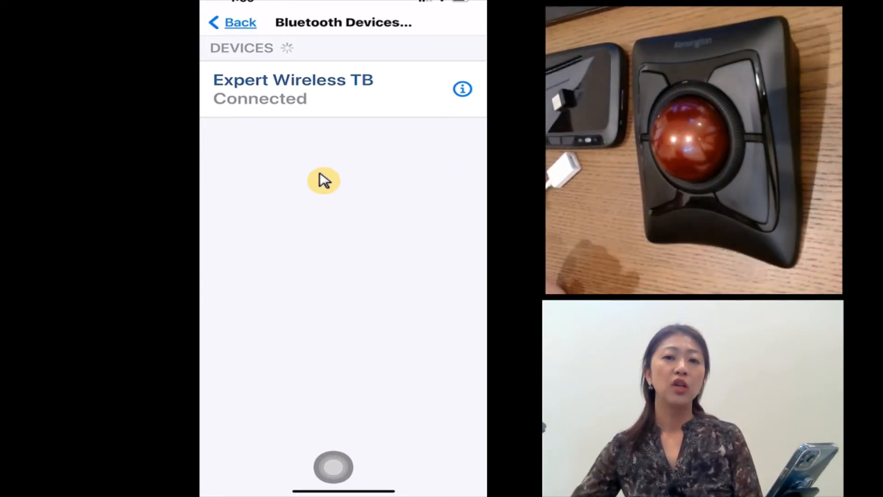
pyautogui.moveTo(321, 149)
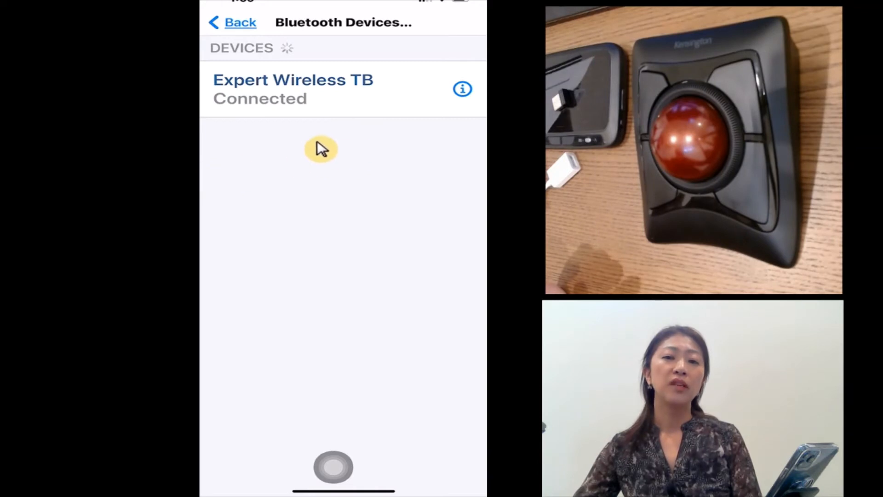
pyautogui.moveTo(282, 140)
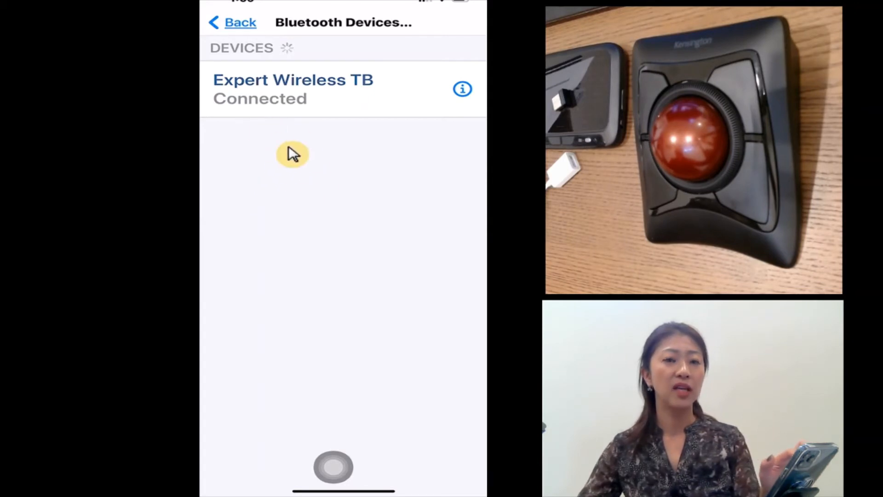
pyautogui.moveTo(304, 104)
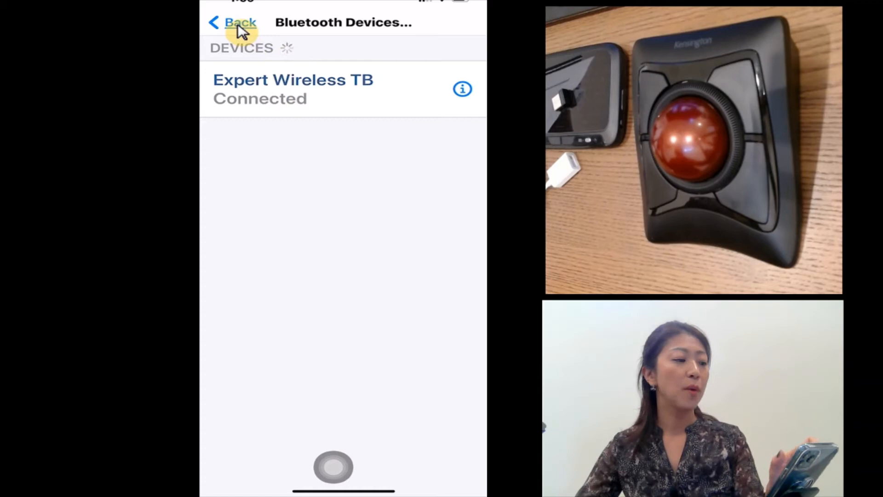
pyautogui.click(237, 22)
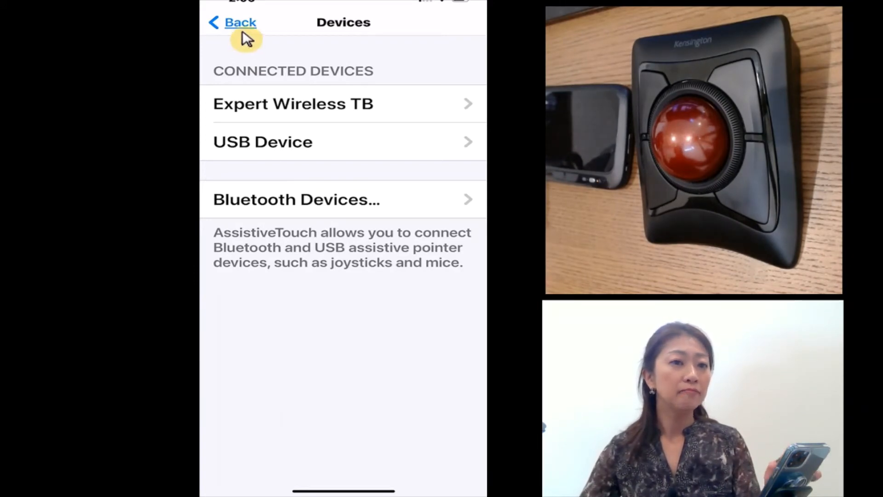
# Go back from the Devices list to the main AssistiveTouch settings page
pyautogui.click(239, 22)
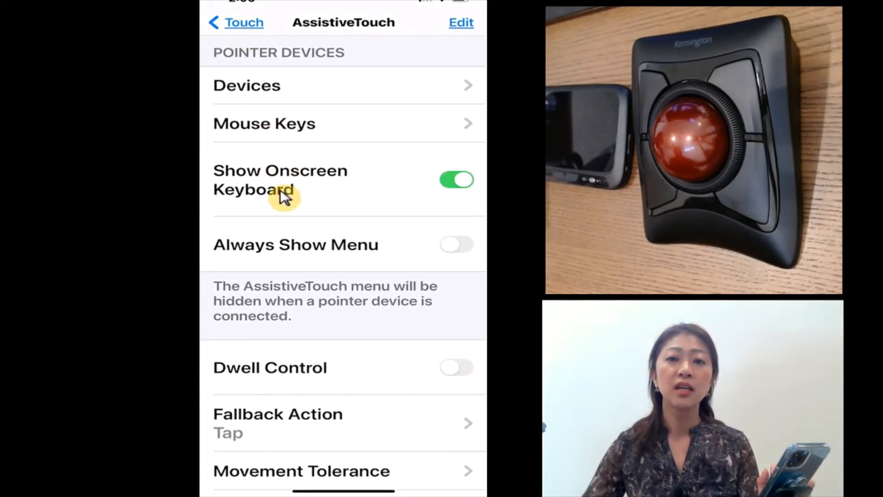
pyautogui.moveTo(384, 222)
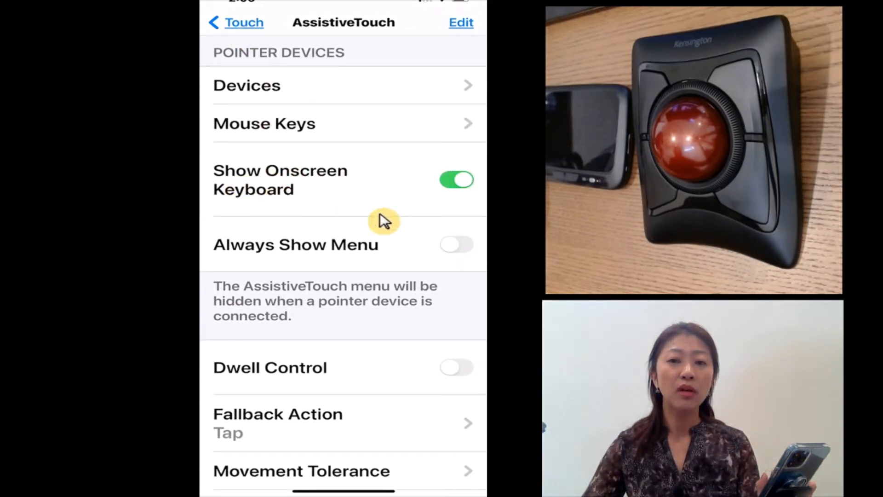
pyautogui.moveTo(323, 265)
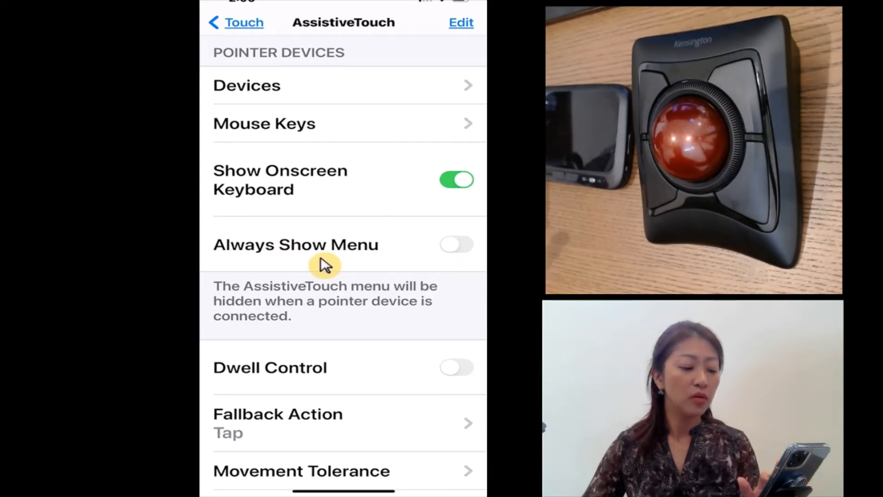
# Switch on Always Show Menu for AssistiveTouch and head back toward the Home Screen
pyautogui.click(456, 244)
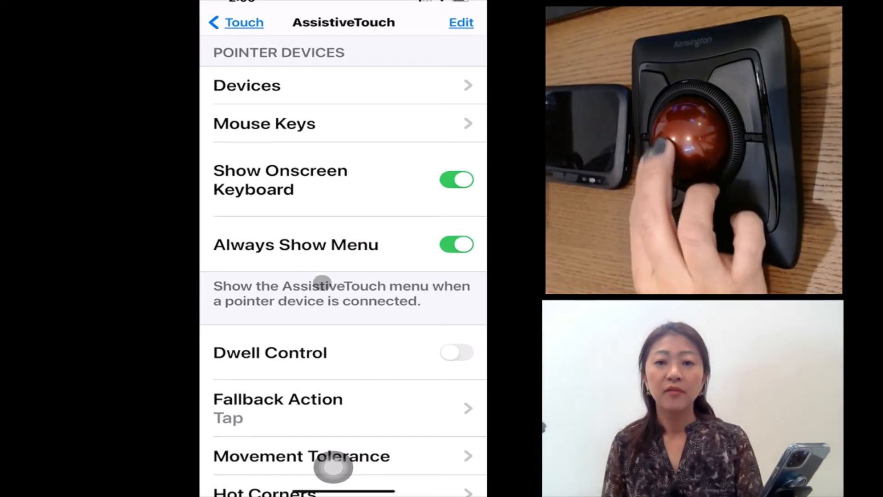
pyautogui.moveTo(362, 205)
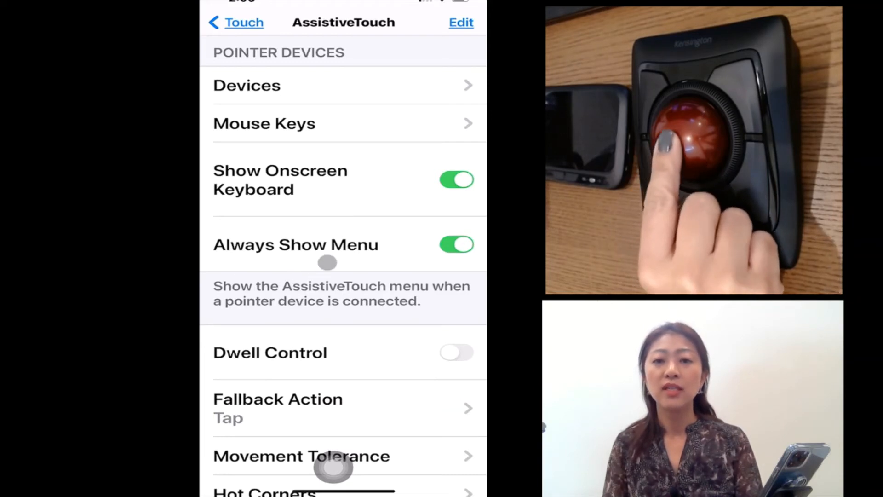
pyautogui.moveTo(311, 204)
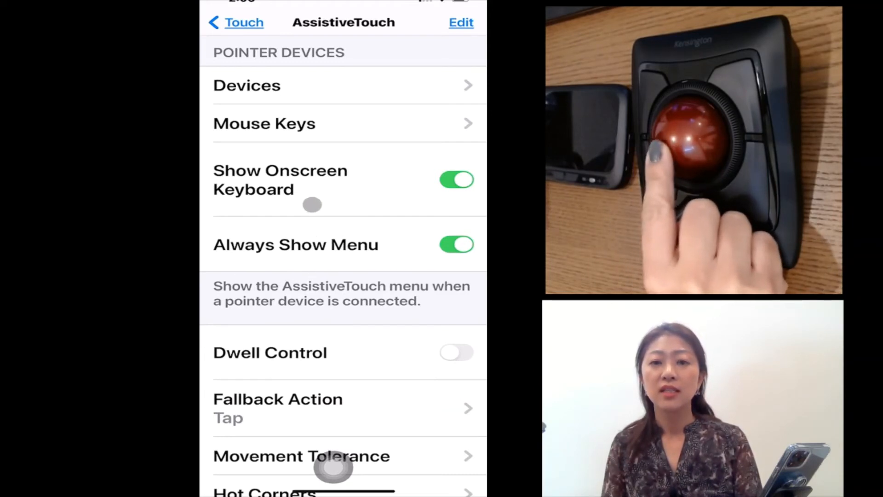
pyautogui.moveTo(303, 217)
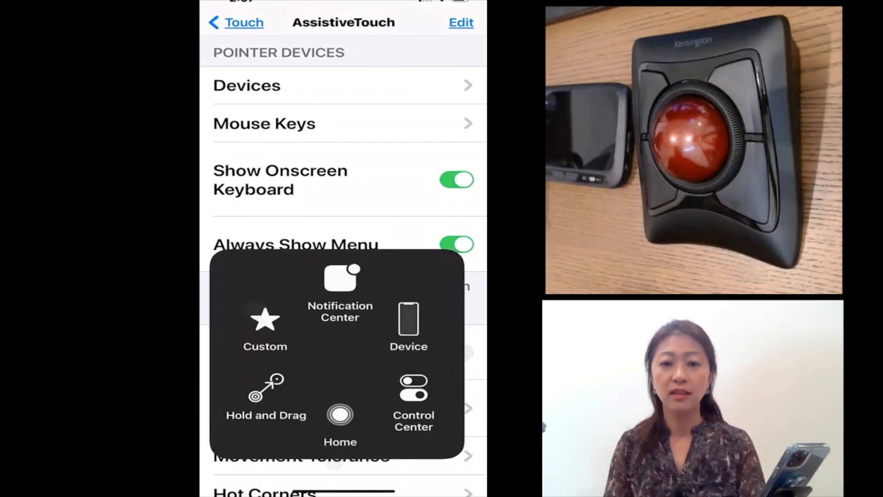
pyautogui.click(339, 414)
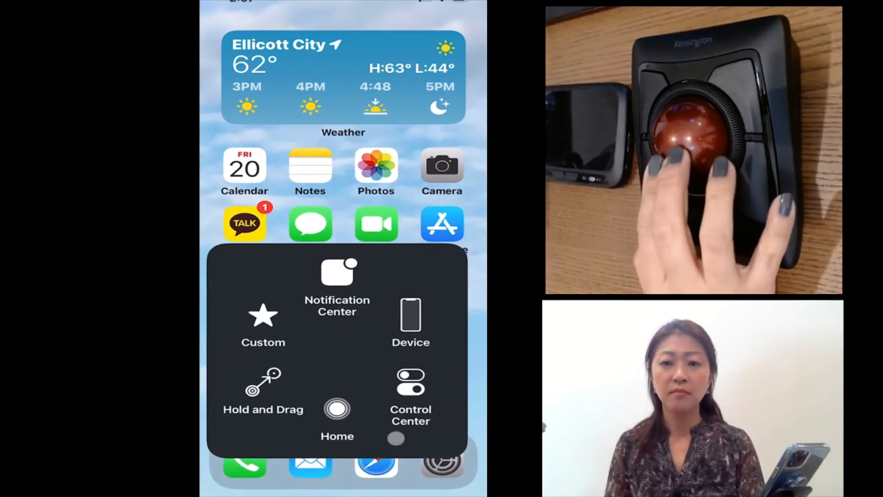
# Try the Control Center item in the AssistiveTouch menu over the Home Screen
pyautogui.click(410, 388)
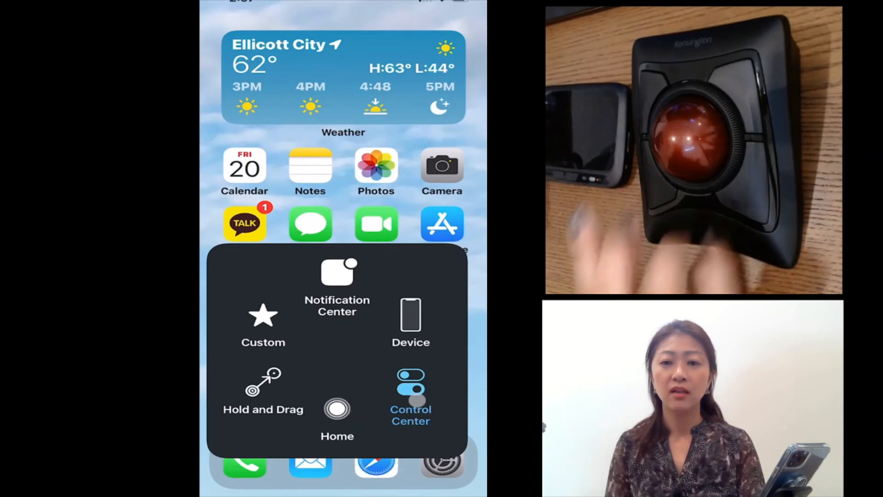
pyautogui.click(410, 394)
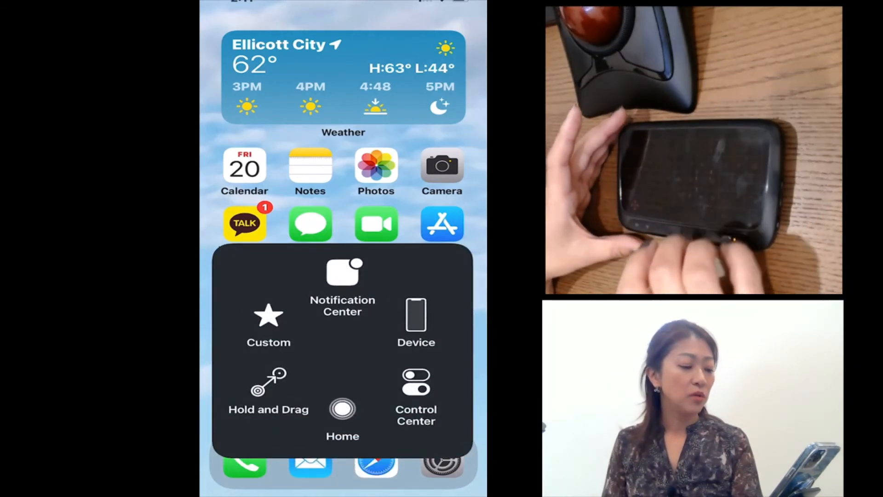
# Browse the Device submenu (Lock Screen, Rotate, Volume, Mute) and return to the main menu
pyautogui.click(415, 381)
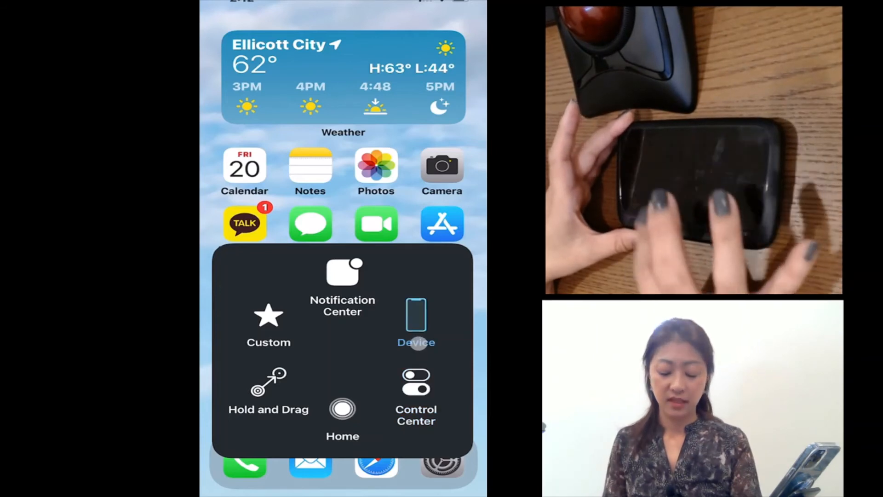
pyautogui.click(415, 321)
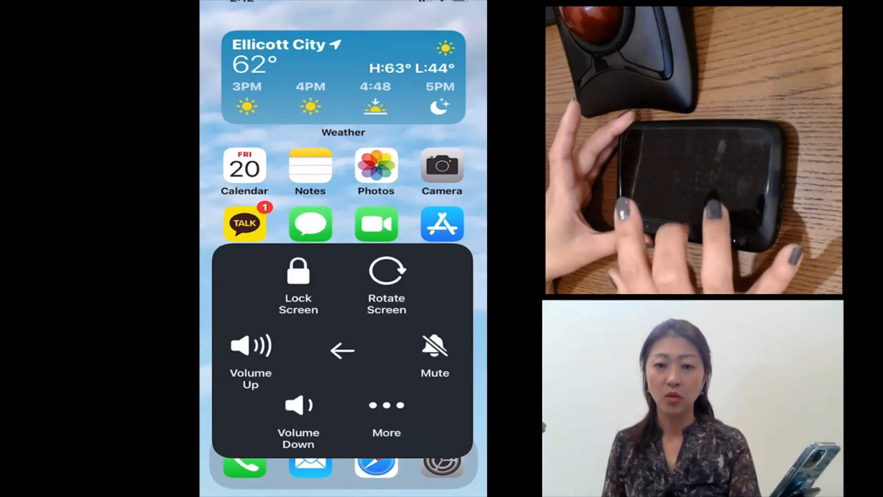
pyautogui.click(250, 355)
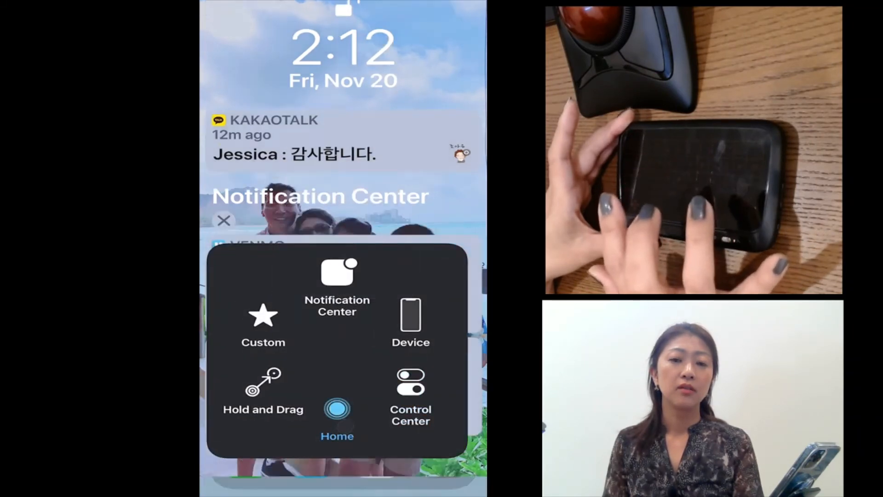
# Return to the Home Screen from Notification Center via the AssistiveTouch Home button
pyautogui.click(336, 413)
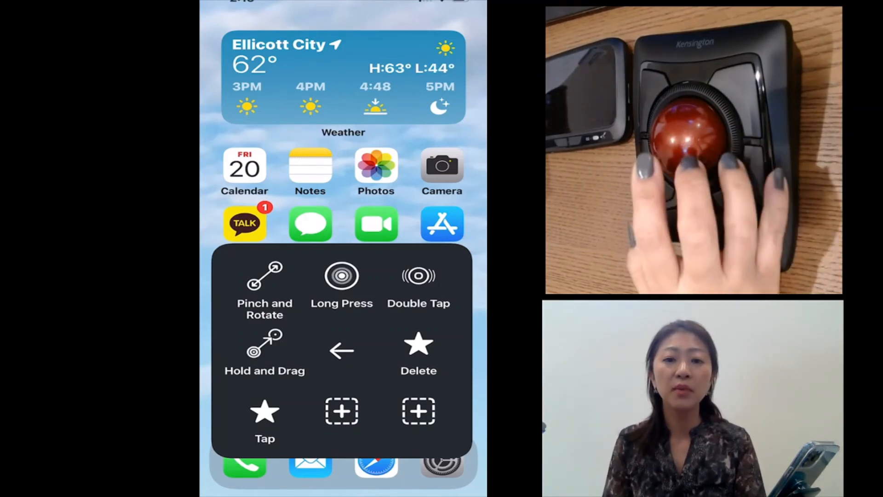
# Explore the Custom gestures submenu, choosing Long Press, then leave the menu
pyautogui.click(341, 276)
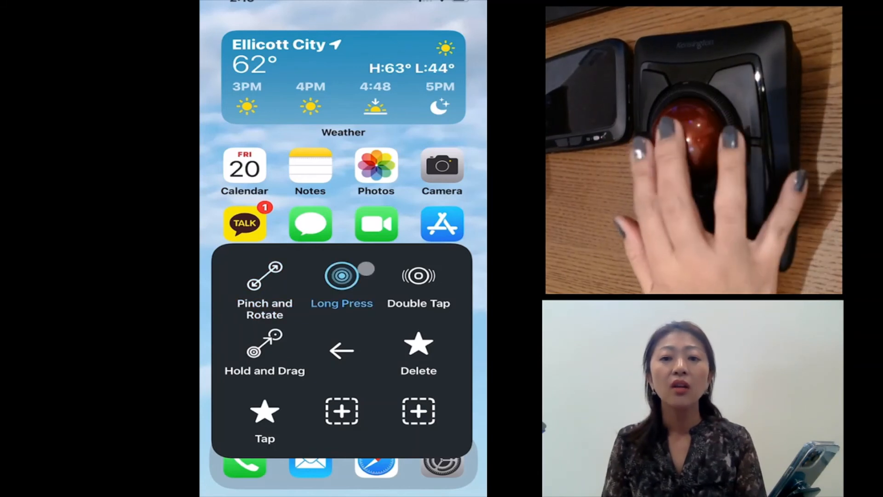
pyautogui.click(418, 275)
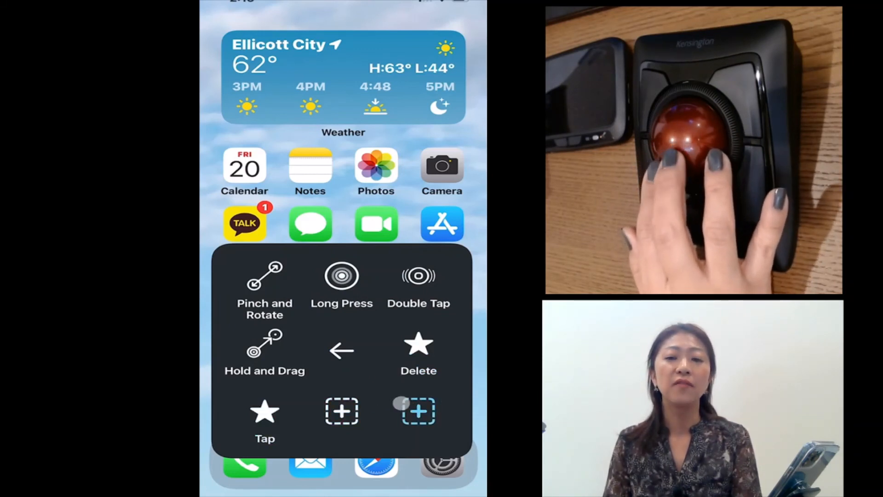
pyautogui.click(264, 411)
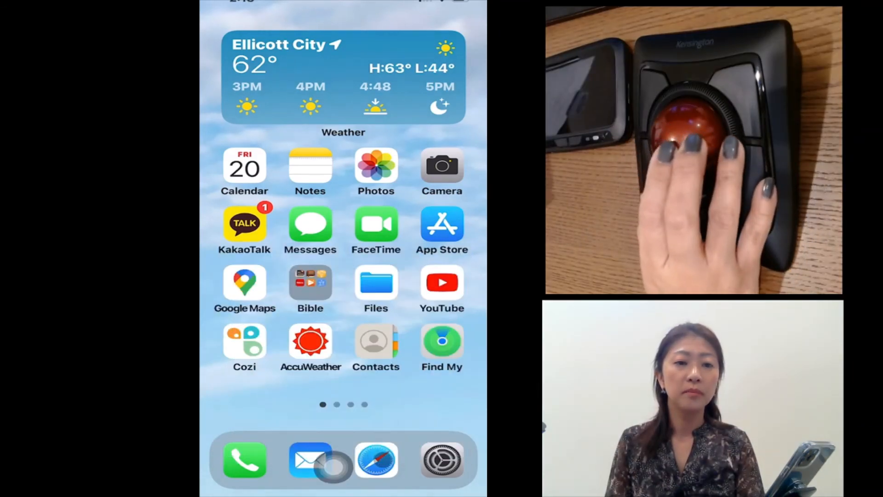
# Launch Safari from the Home Screen, showing the Maryland coronavirus article
pyautogui.click(375, 459)
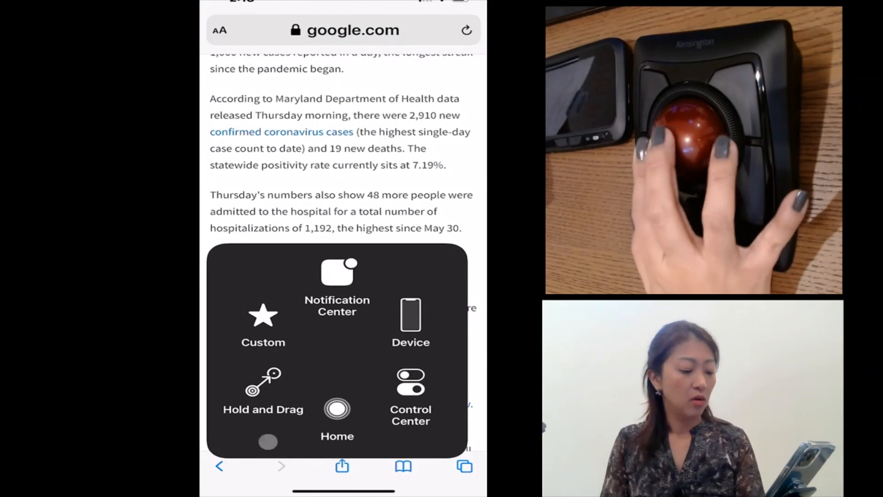
# Use Hold and Drag to highlight the highest-cluster paragraph ending in '21,783 cases.'
pyautogui.click(263, 391)
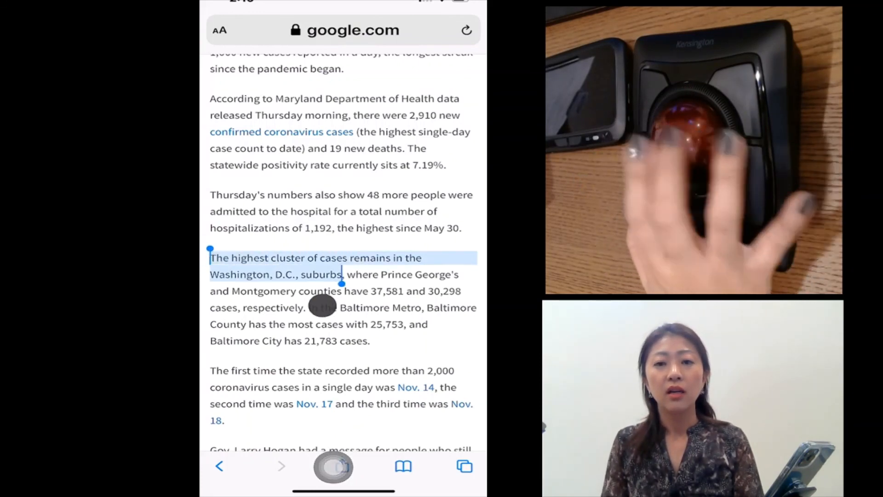
pyautogui.moveTo(339, 279); pyautogui.dragTo(370, 340)
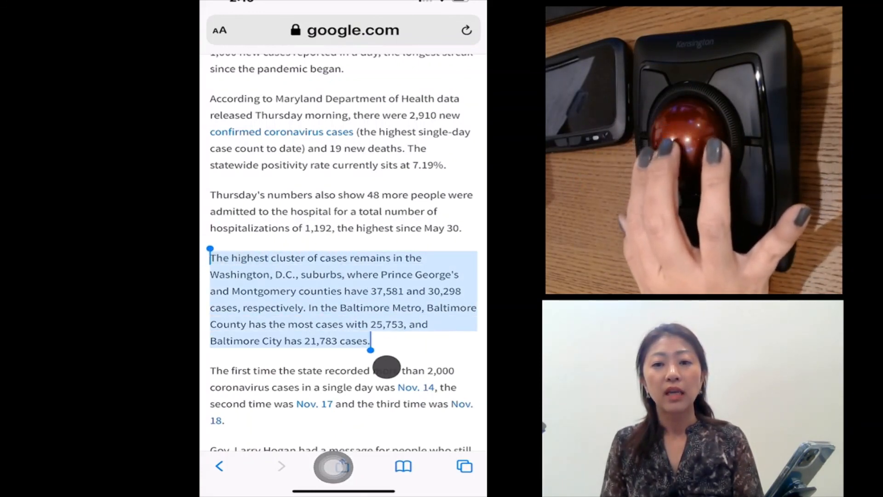